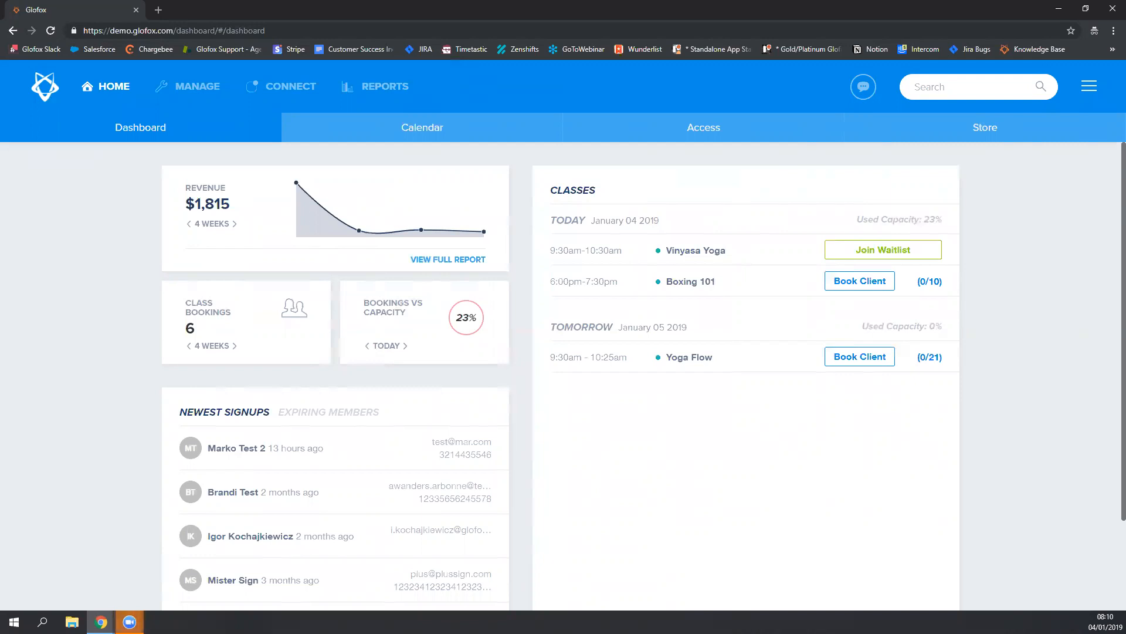
- Go to Manage > Memberships and start adding a new membership
{"action": "left_click", "coordinate": [197, 86]}
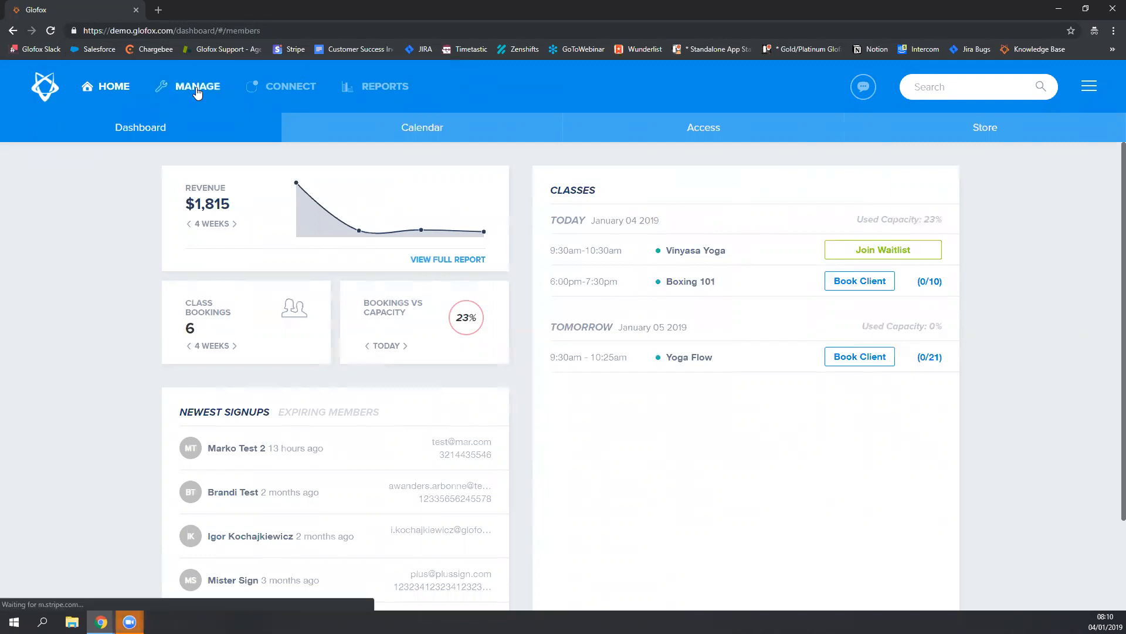
{"action": "left_click", "coordinate": [1055, 127]}
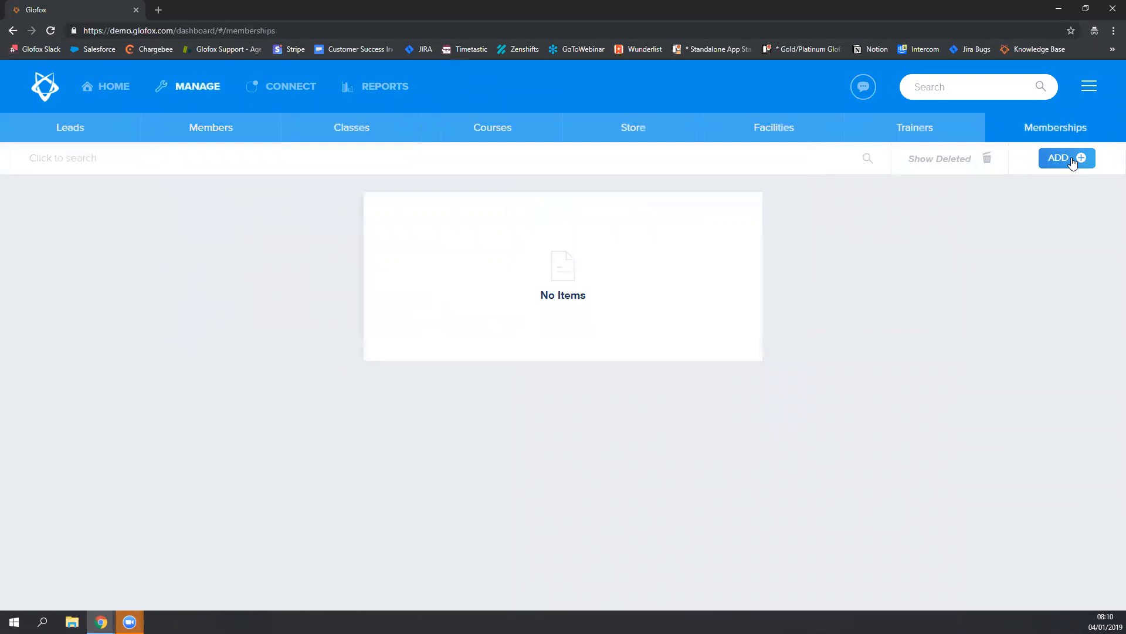
{"action": "left_click", "coordinate": [1066, 158]}
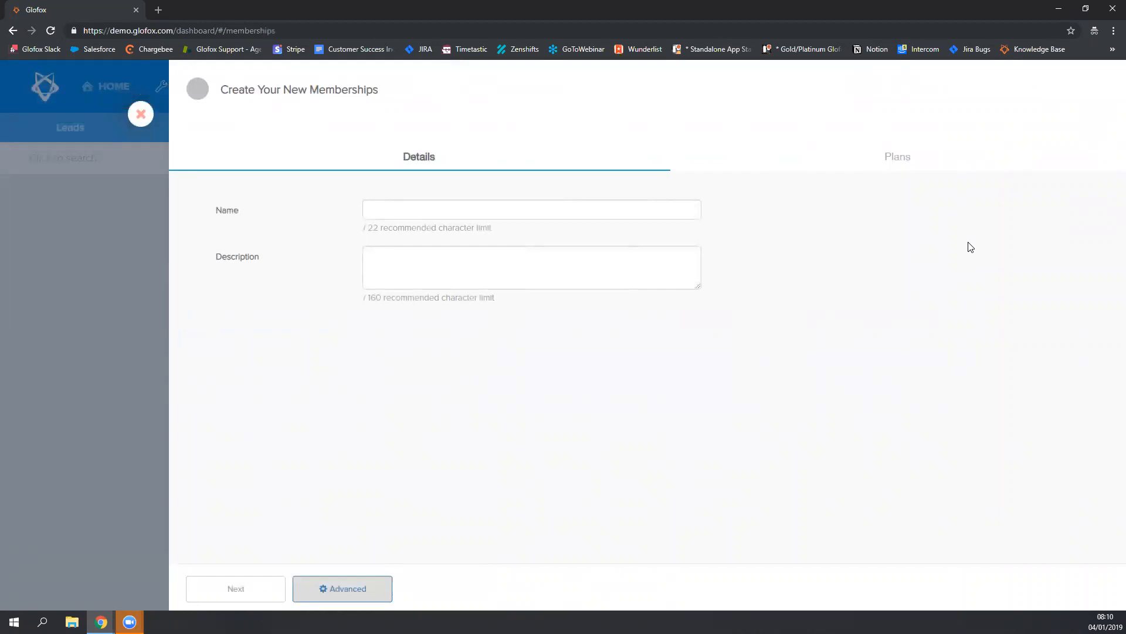
- Name the membership 'Class Packs' with description '10 or 20 pack for yoga classes'
{"action": "left_click", "coordinate": [532, 209]}
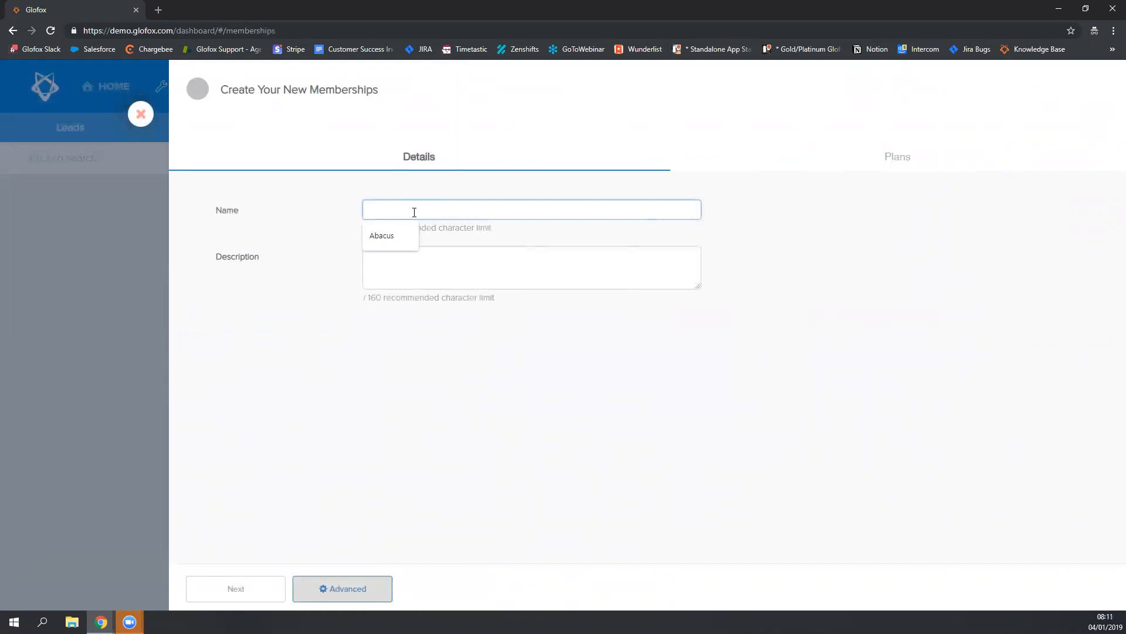
{"action": "type", "text": "Class"}
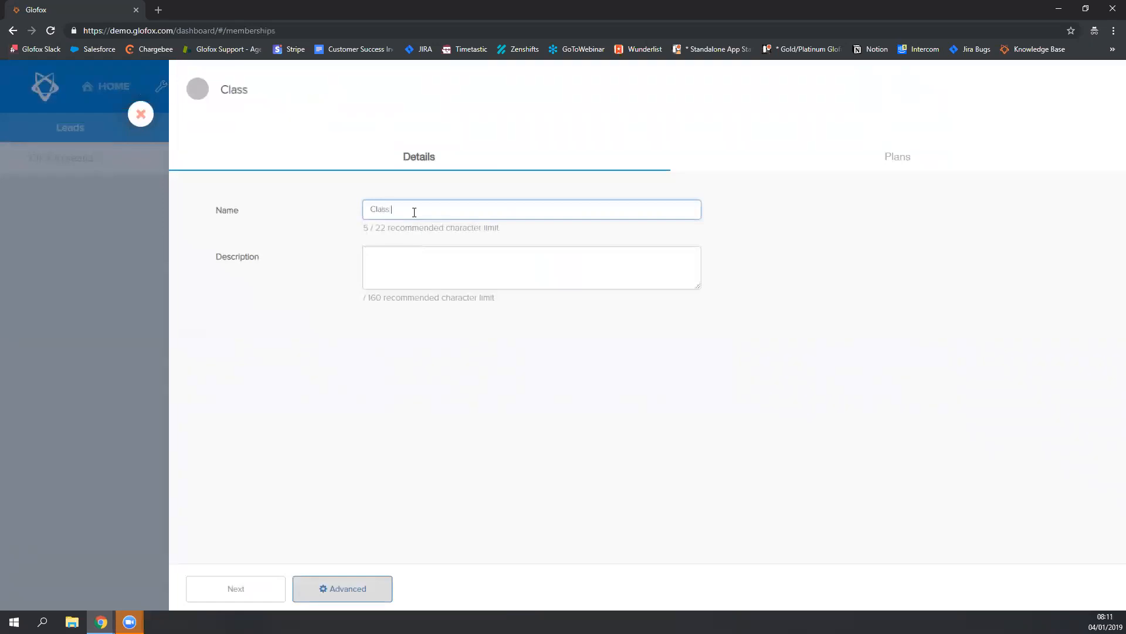
{"action": "type", "text": "Packs"}
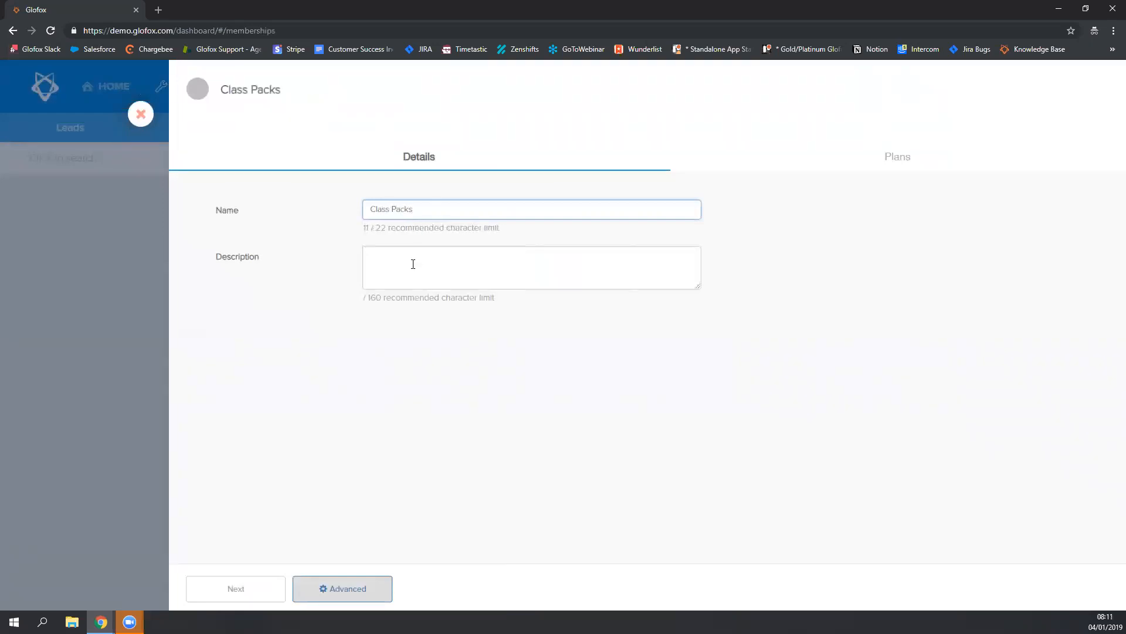
{"action": "type", "text": "10 or 20"}
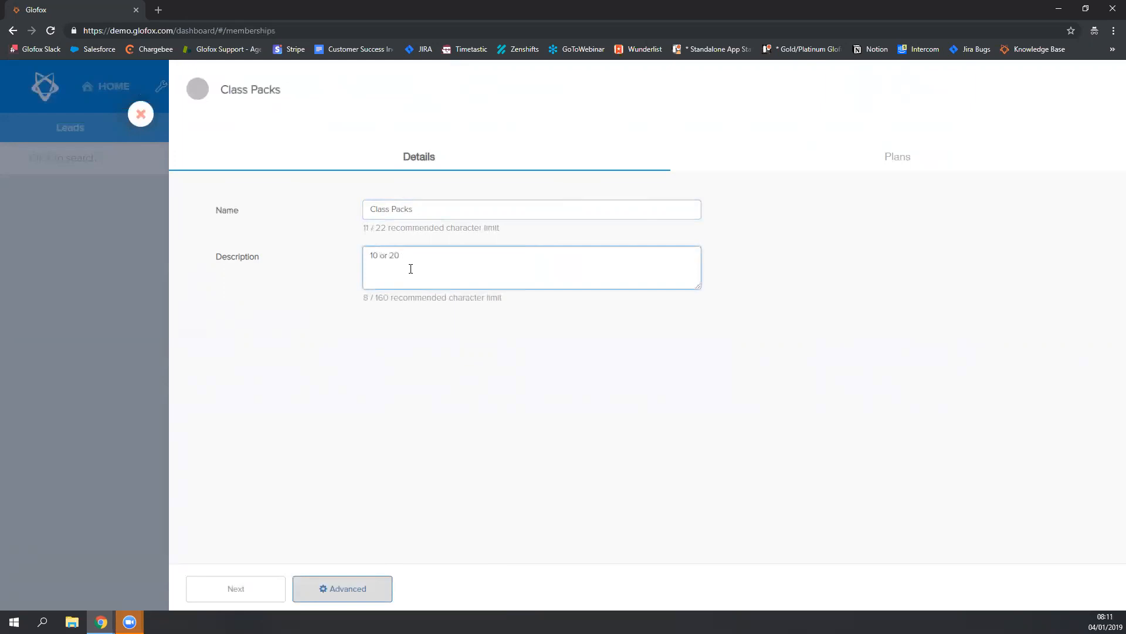
{"action": "type", "text": "pack"}
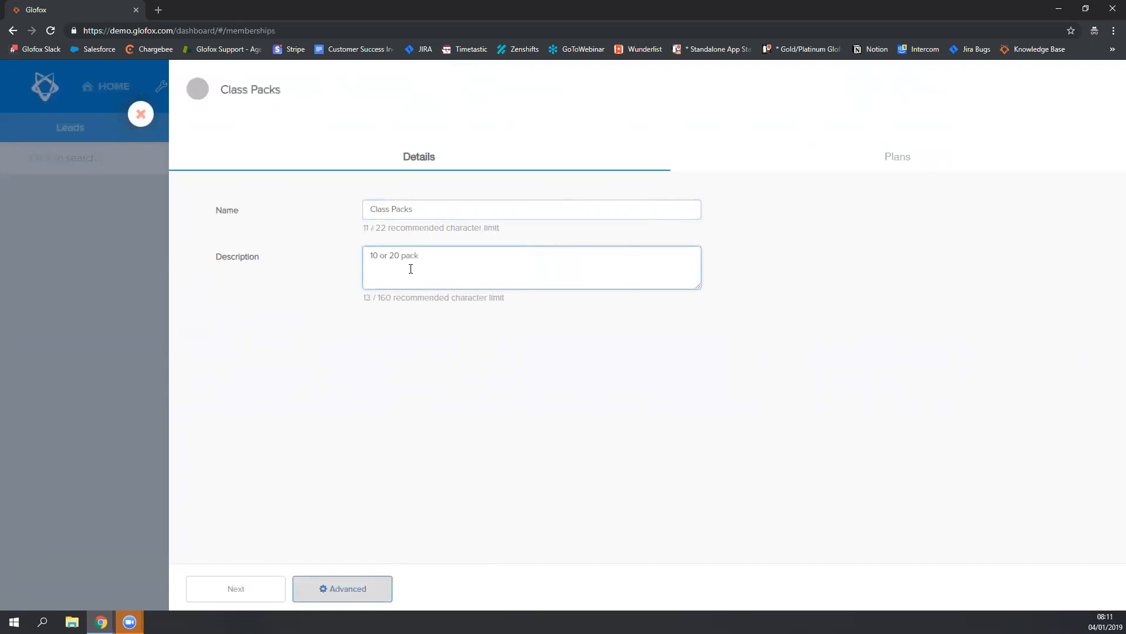
{"action": "type", "text": "for"}
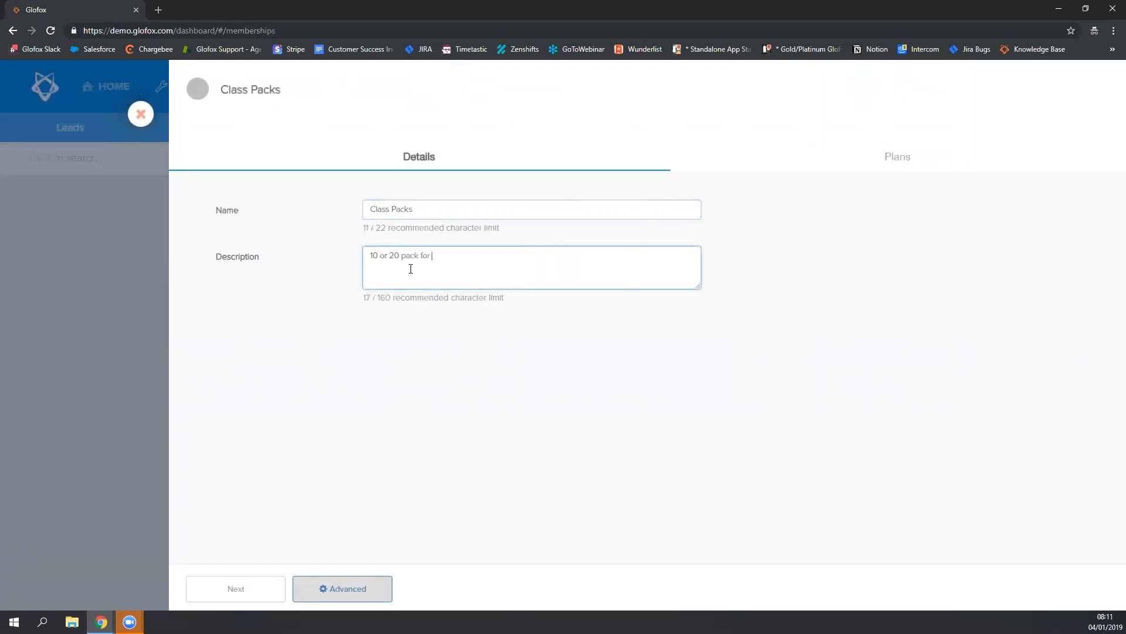
{"action": "type", "text": "yoga classes."}
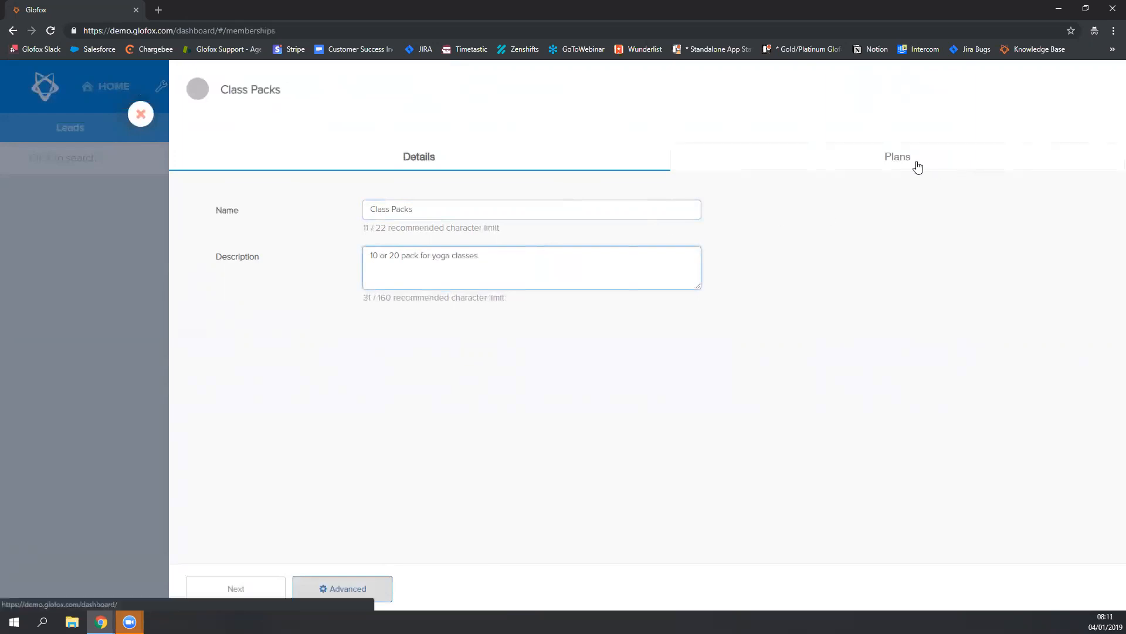
- Create the membership's first plan and rename it '10 Pack'
{"action": "left_click", "coordinate": [898, 156]}
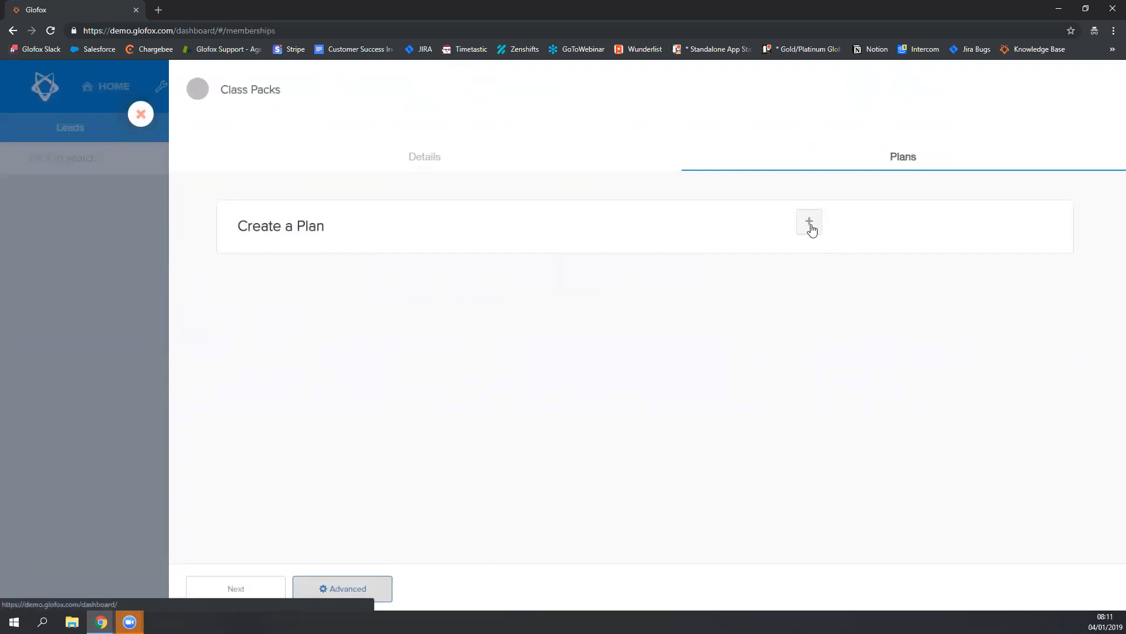
{"action": "left_click", "coordinate": [808, 222]}
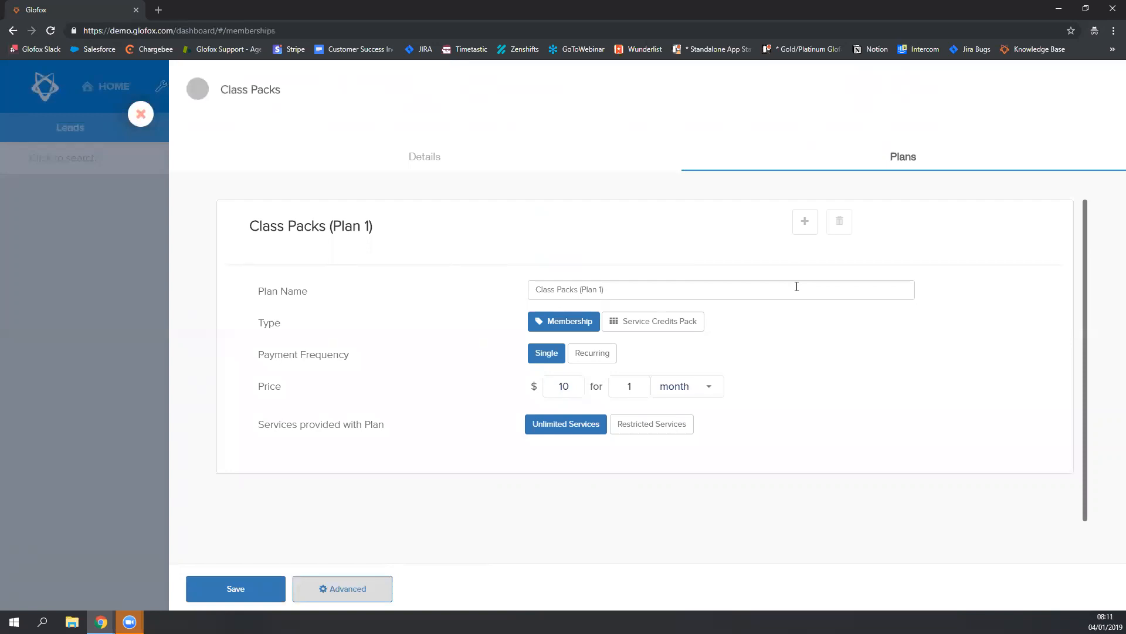
{"action": "mouse_move", "coordinate": [227, 87]}
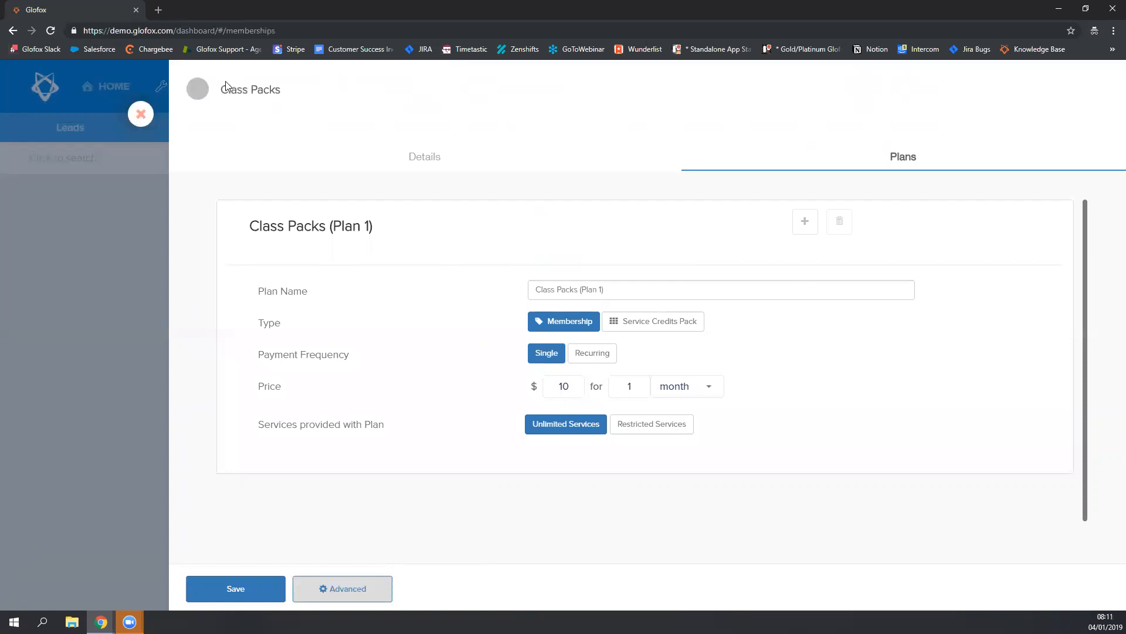
{"action": "double_click", "coordinate": [251, 89]}
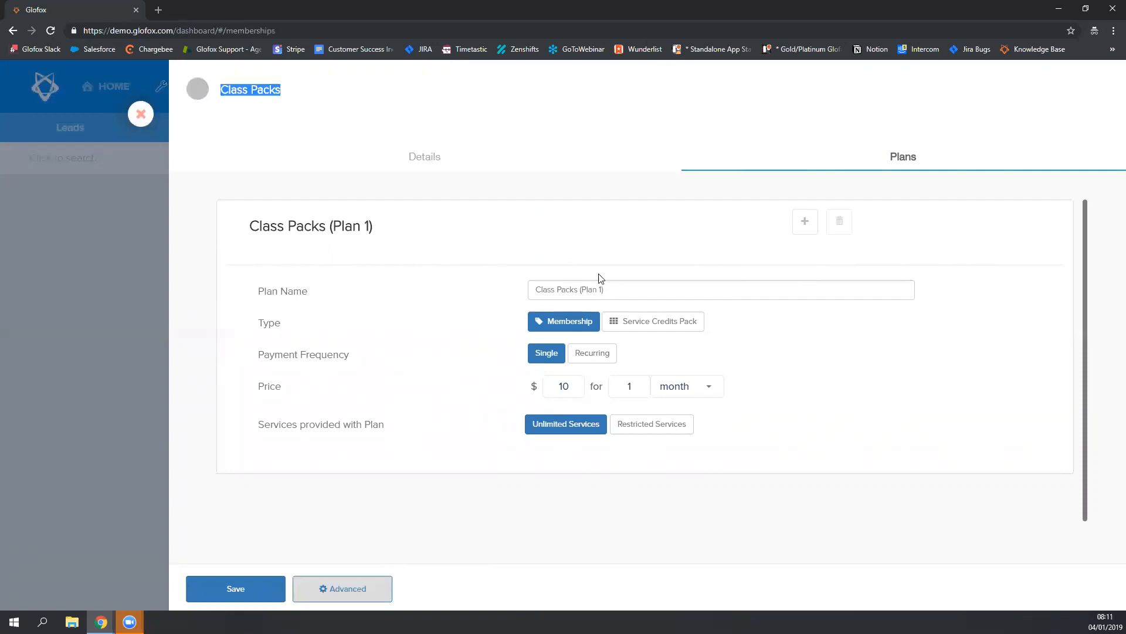
{"action": "type", "text": "10"}
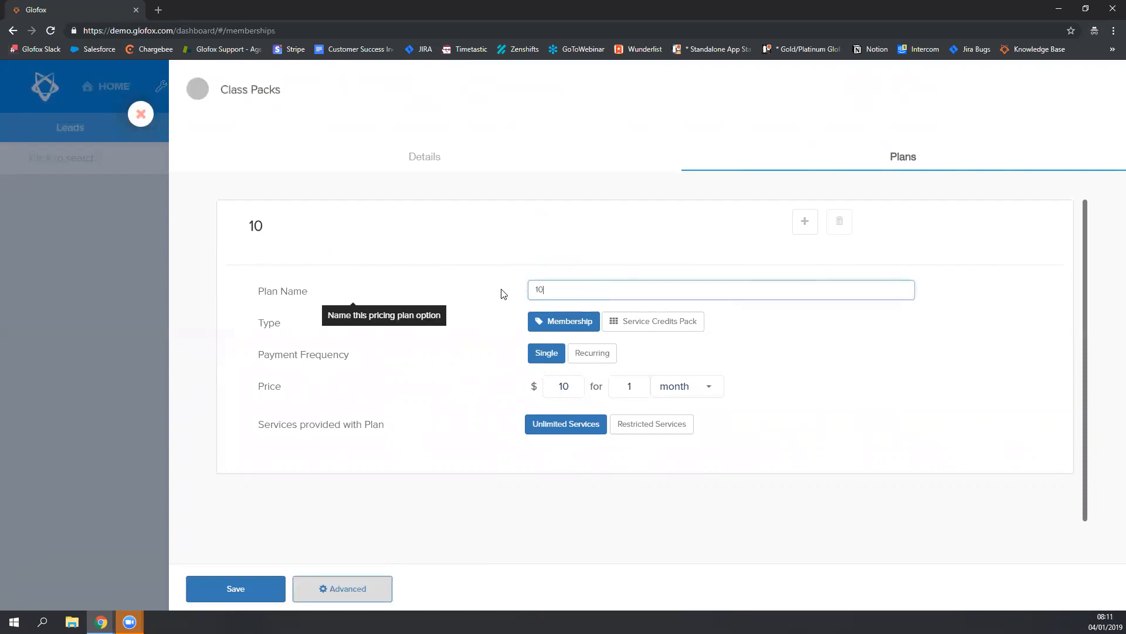
{"action": "type", "text": "Pack"}
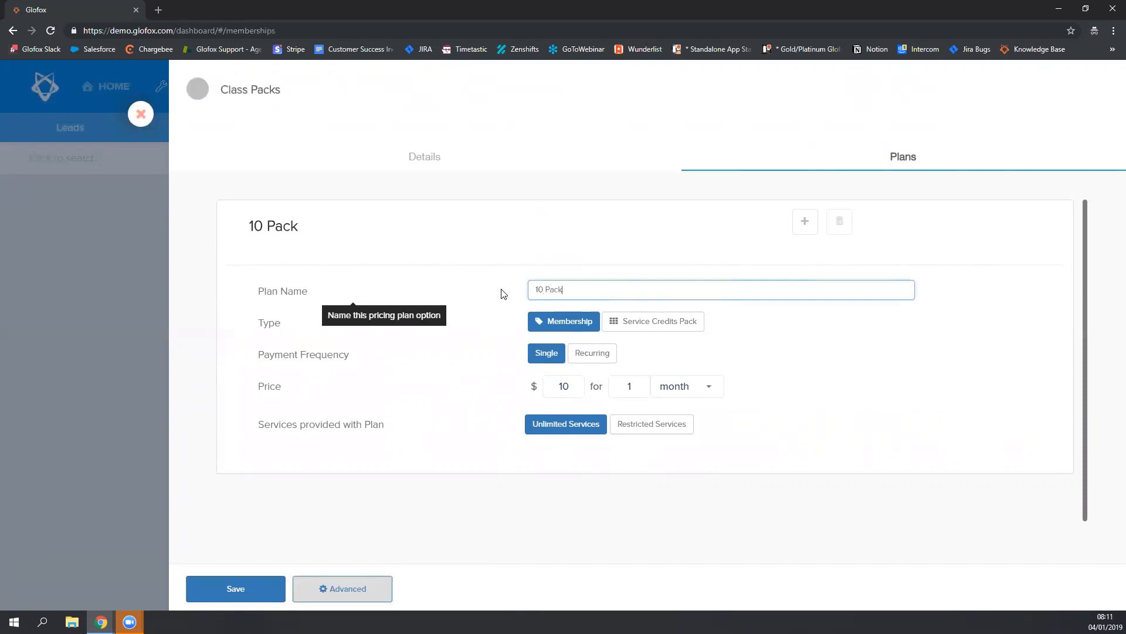
- Make 10 Pack a Service Credits Pack priced at 90 and add a block of class credits
{"action": "left_click", "coordinate": [651, 322]}
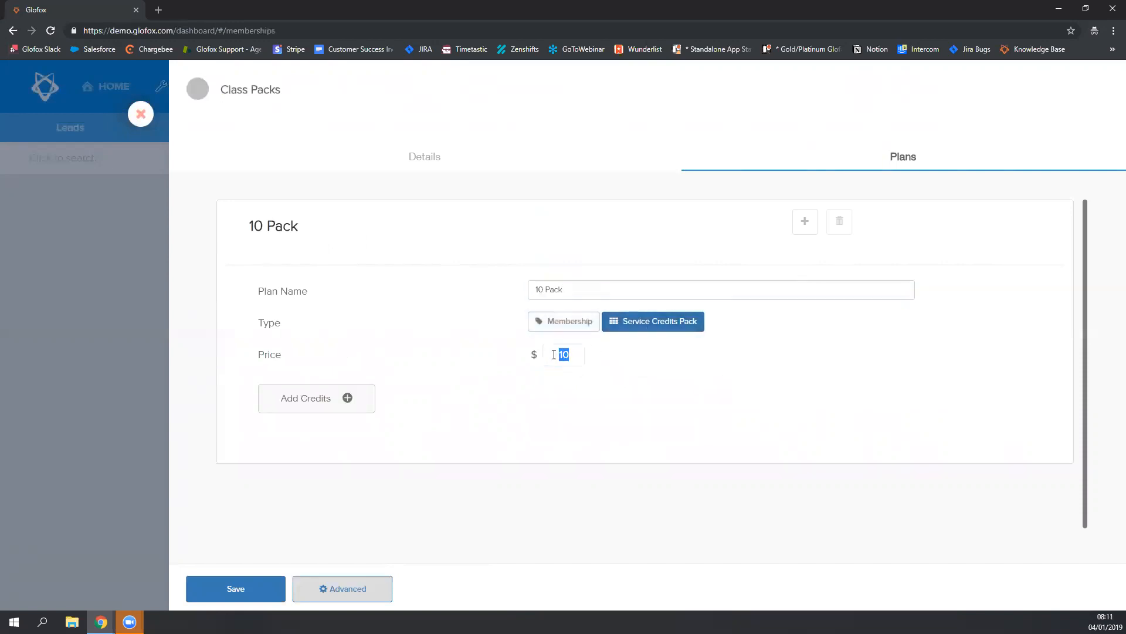
{"action": "type", "text": "90"}
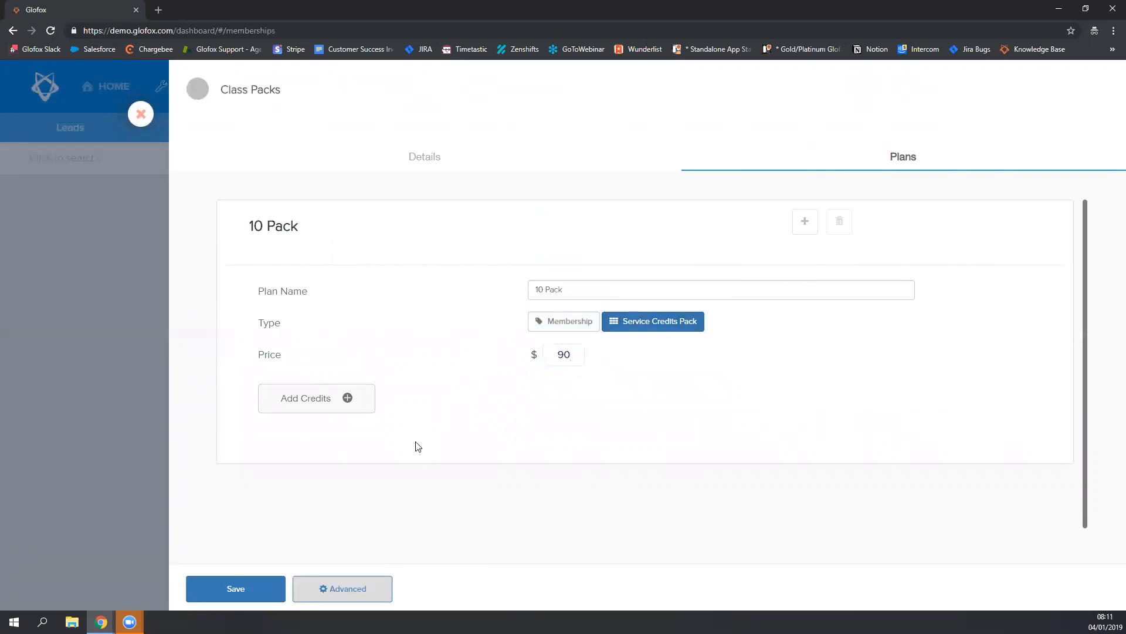
{"action": "left_click", "coordinate": [315, 398]}
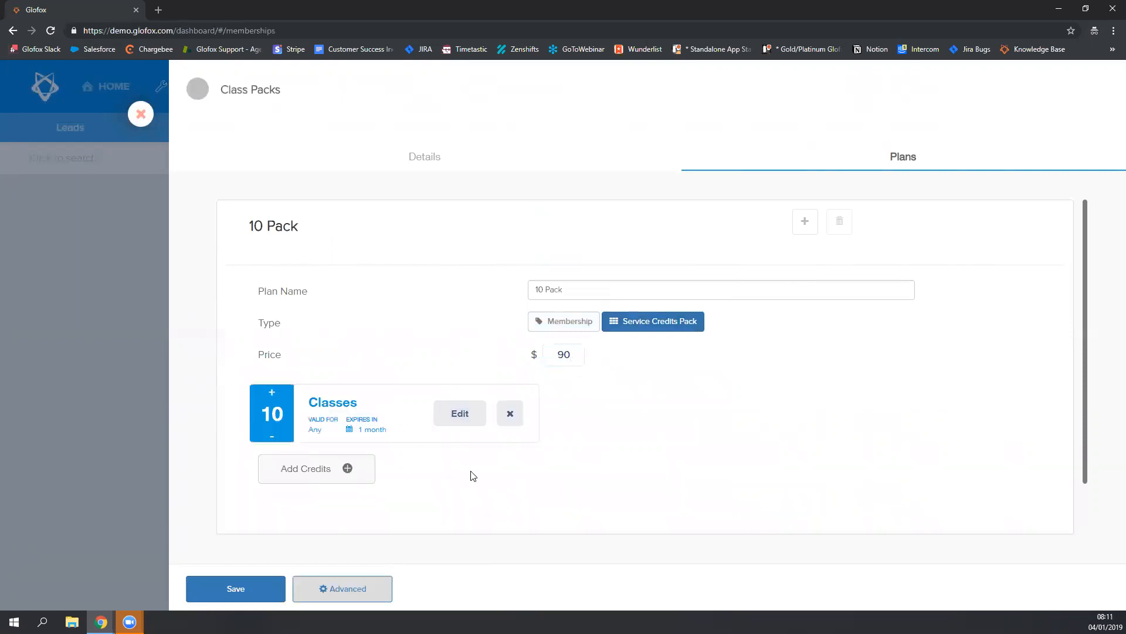
{"action": "scroll", "scroll_direction": "down", "scroll_amount": 3}
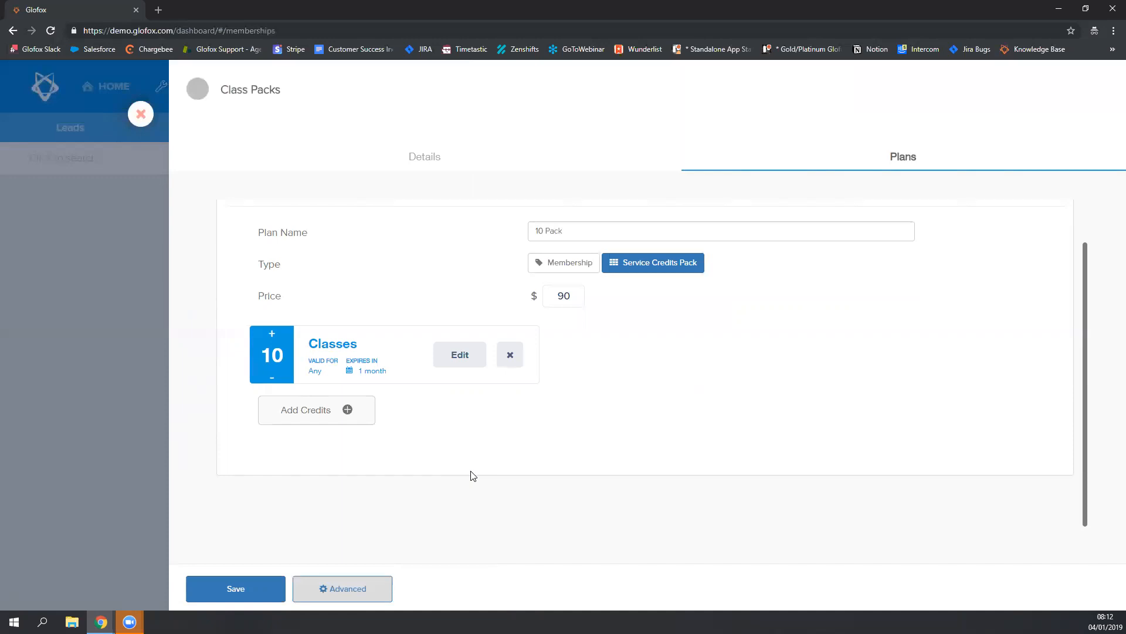
{"action": "mouse_move", "coordinate": [460, 354]}
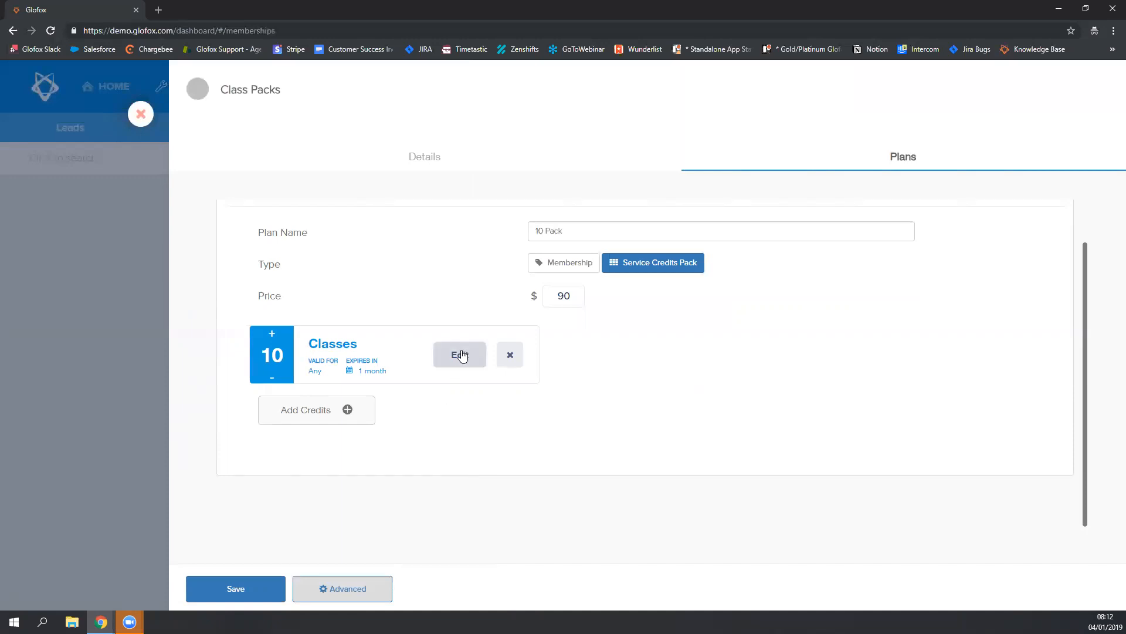
- Edit the credit block to 10 class credits, checking Appointments and Facilities before returning to Classes
{"action": "left_click", "coordinate": [460, 355]}
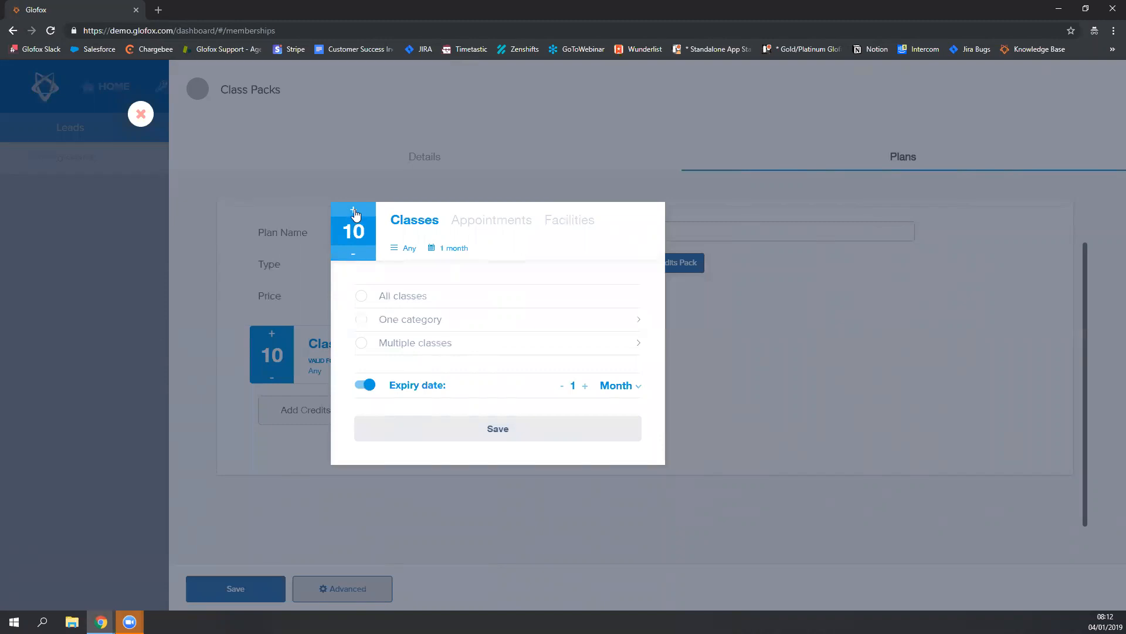
{"action": "left_click", "coordinate": [353, 212]}
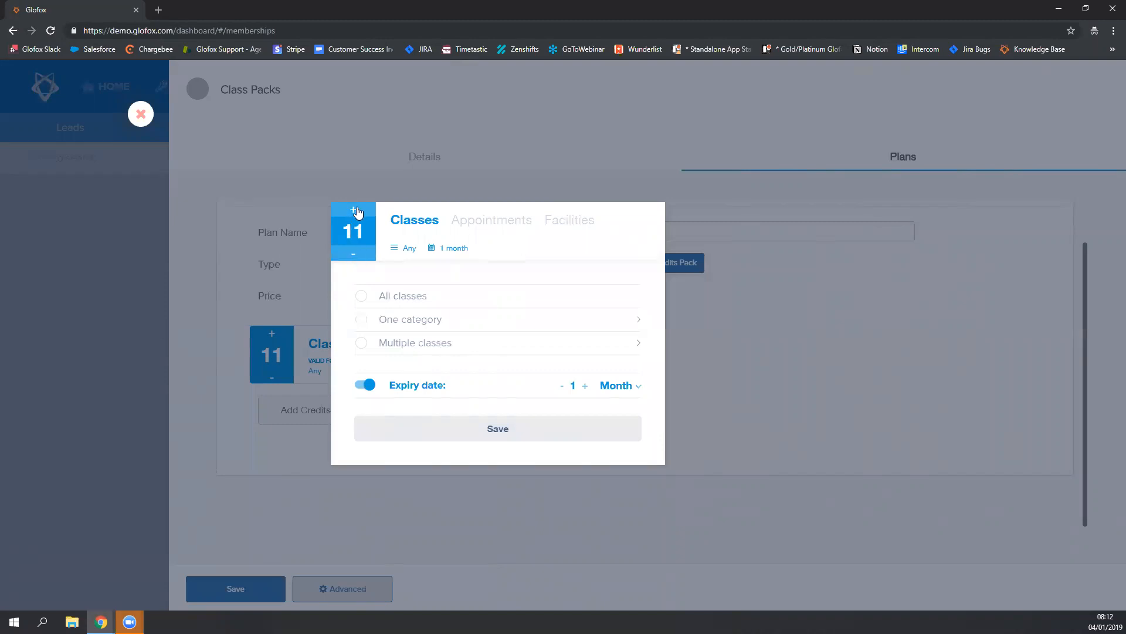
{"action": "left_click", "coordinate": [353, 254]}
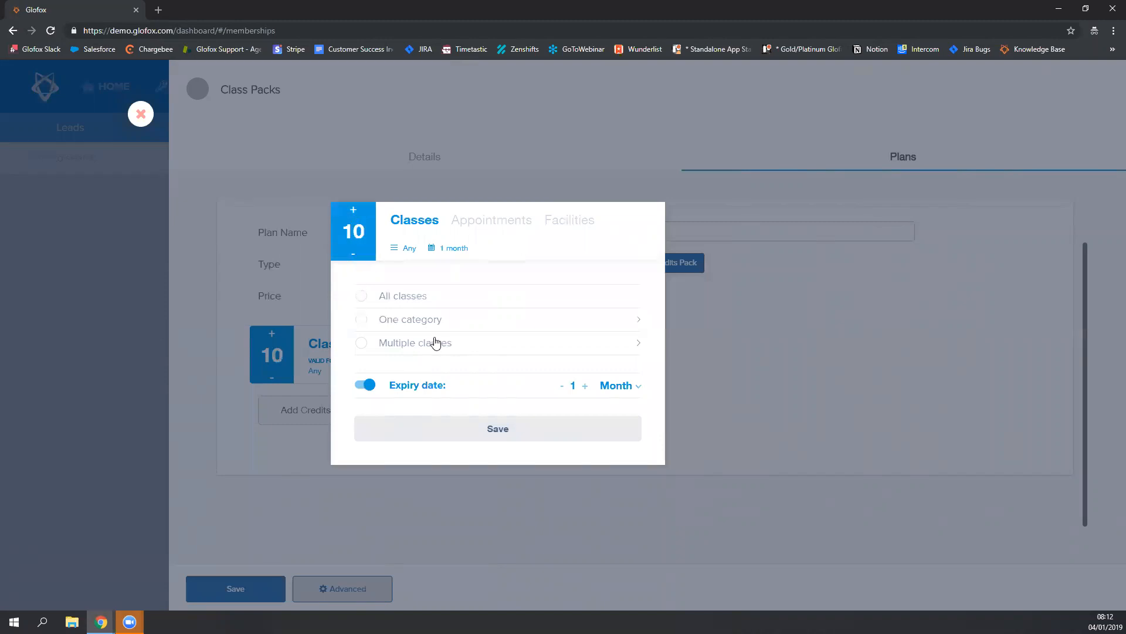
{"action": "mouse_move", "coordinate": [459, 235]}
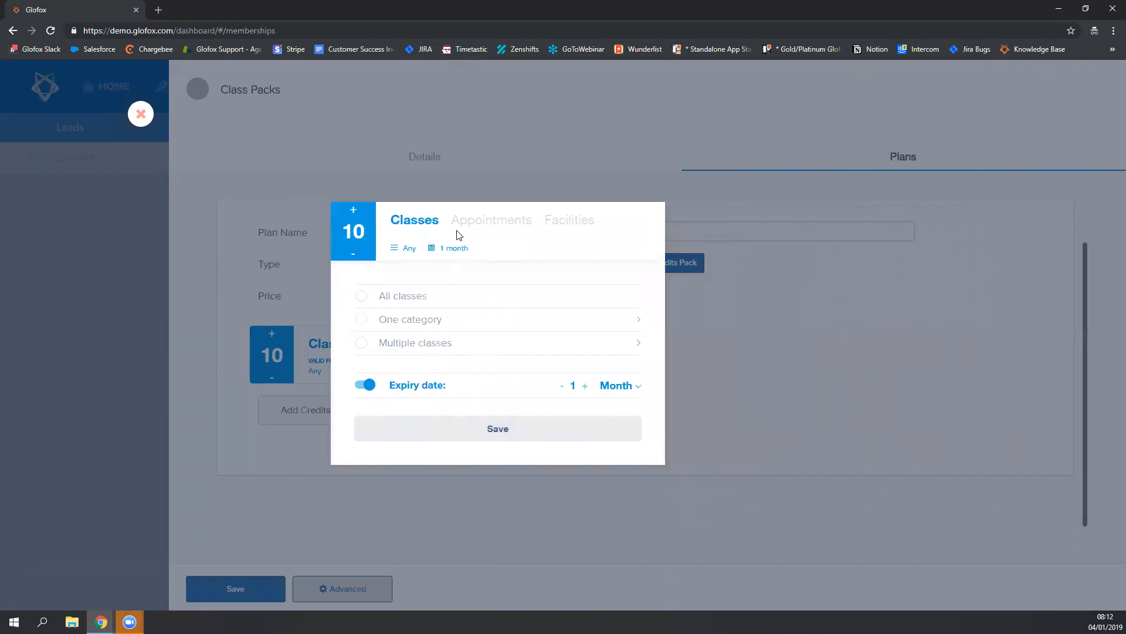
{"action": "mouse_move", "coordinate": [491, 224]}
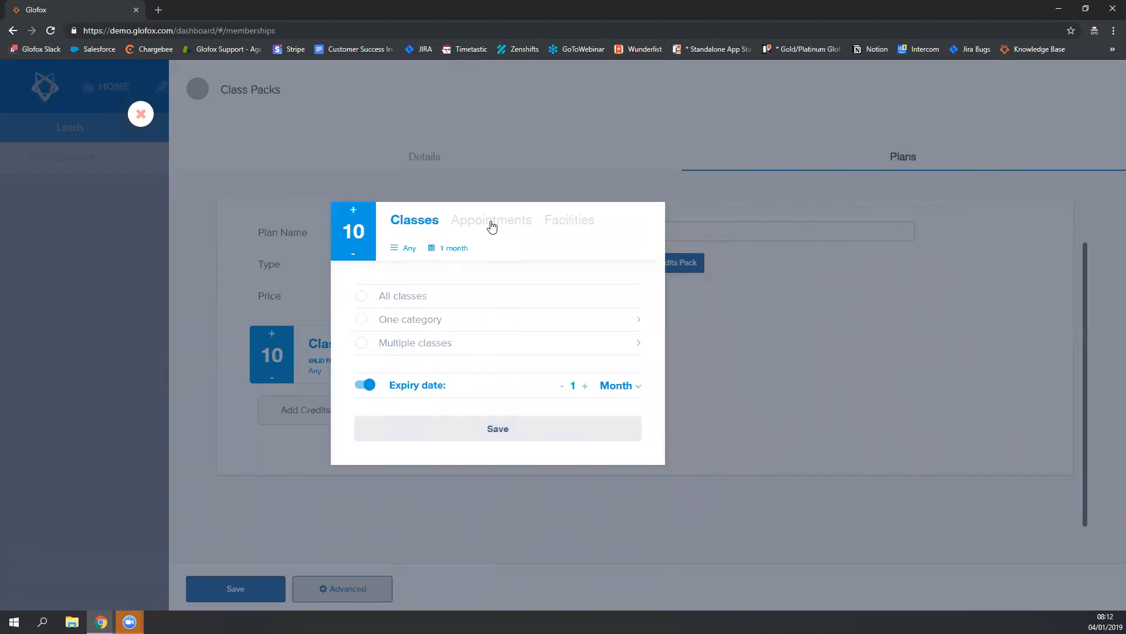
{"action": "left_click", "coordinate": [490, 219]}
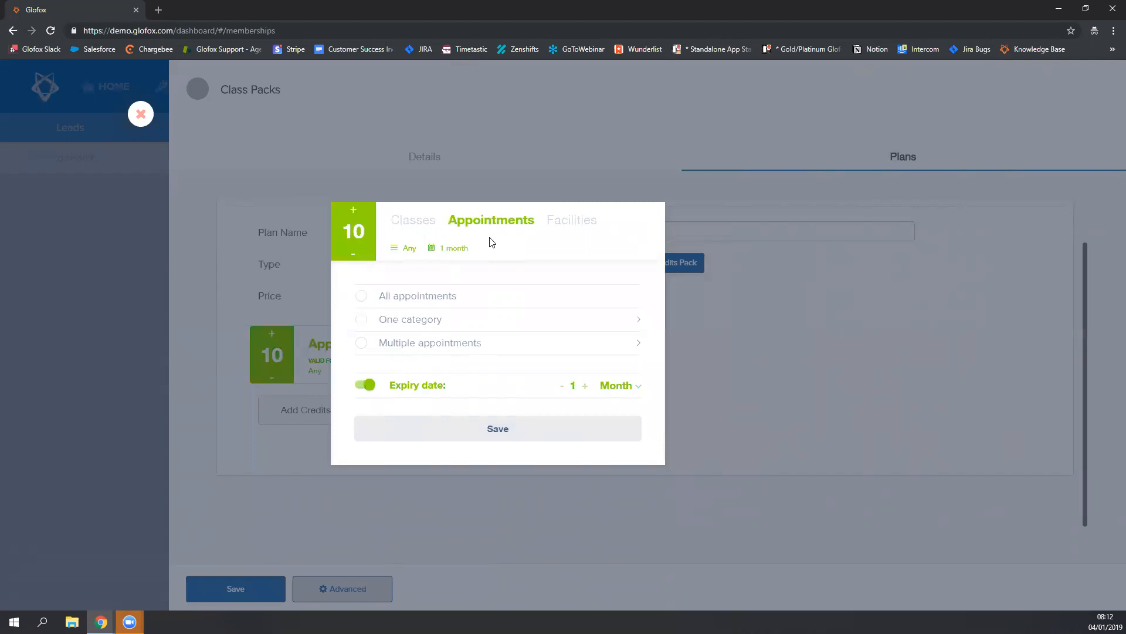
{"action": "mouse_move", "coordinate": [507, 241]}
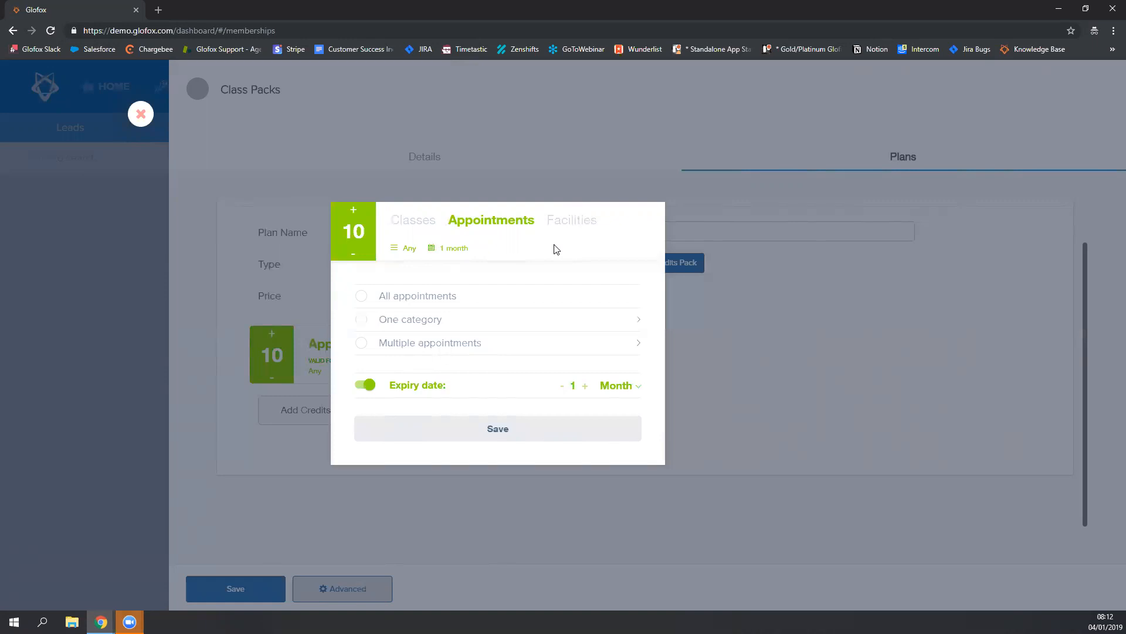
{"action": "left_click", "coordinate": [569, 220]}
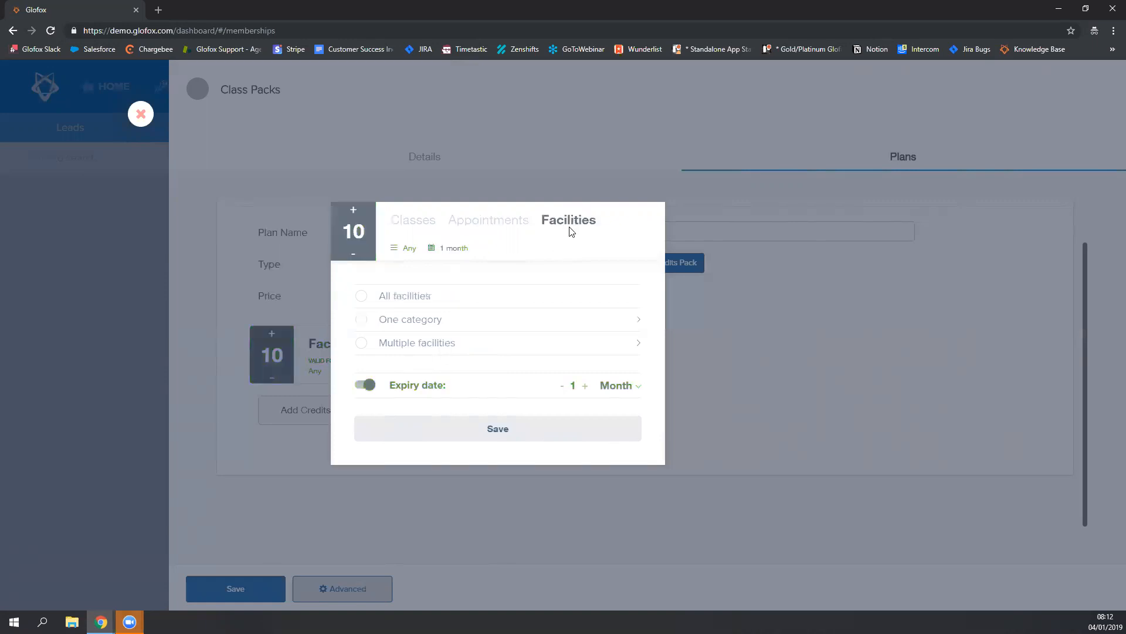
{"action": "mouse_move", "coordinate": [565, 246]}
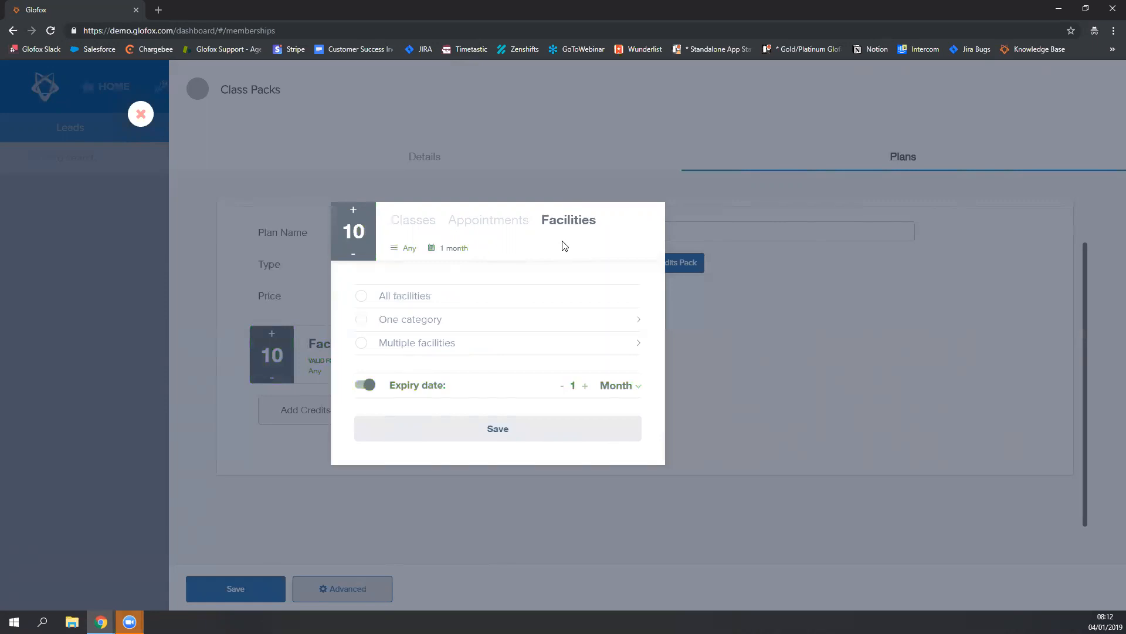
{"action": "left_click", "coordinate": [415, 219]}
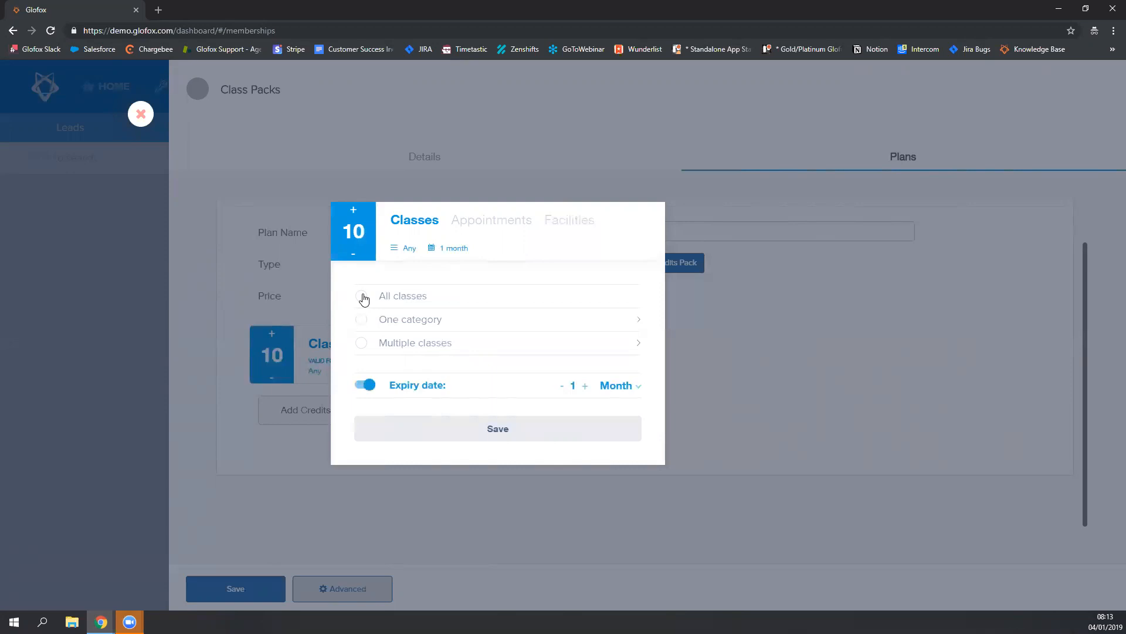
- Restrict the credits to one category and choose Yoga
{"action": "left_click", "coordinate": [360, 296]}
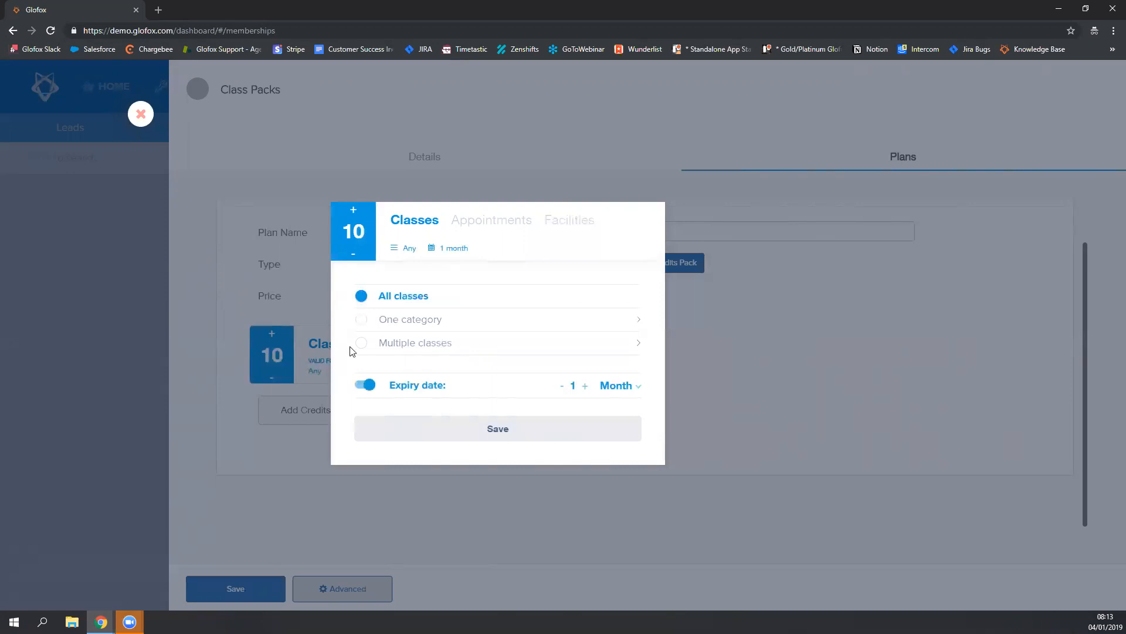
{"action": "left_click", "coordinate": [410, 319]}
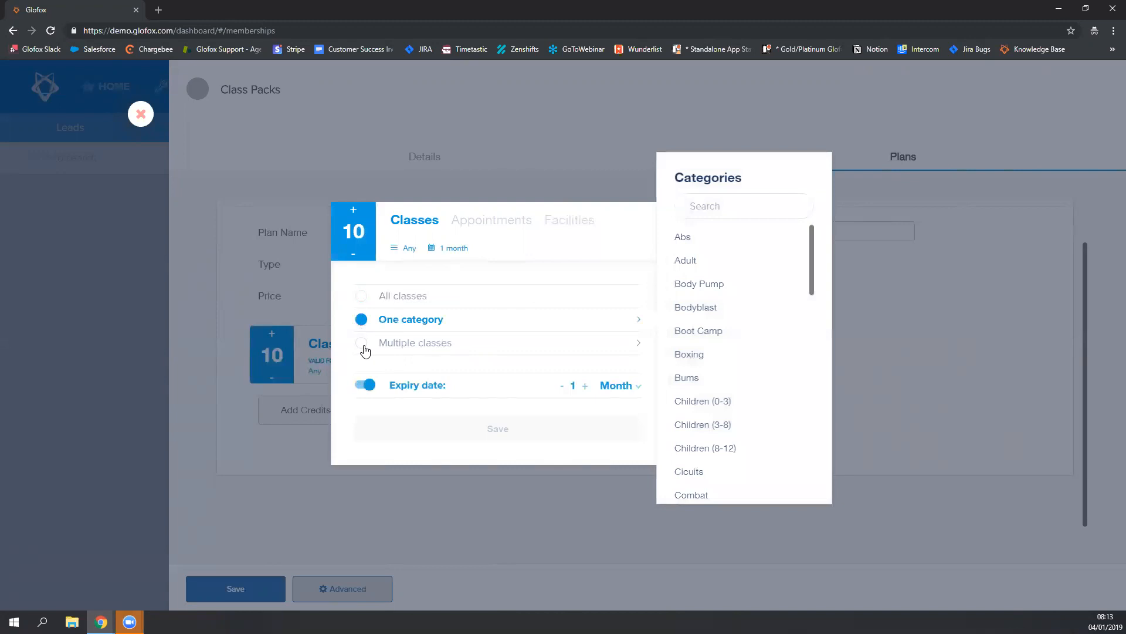
{"action": "left_click", "coordinate": [361, 343]}
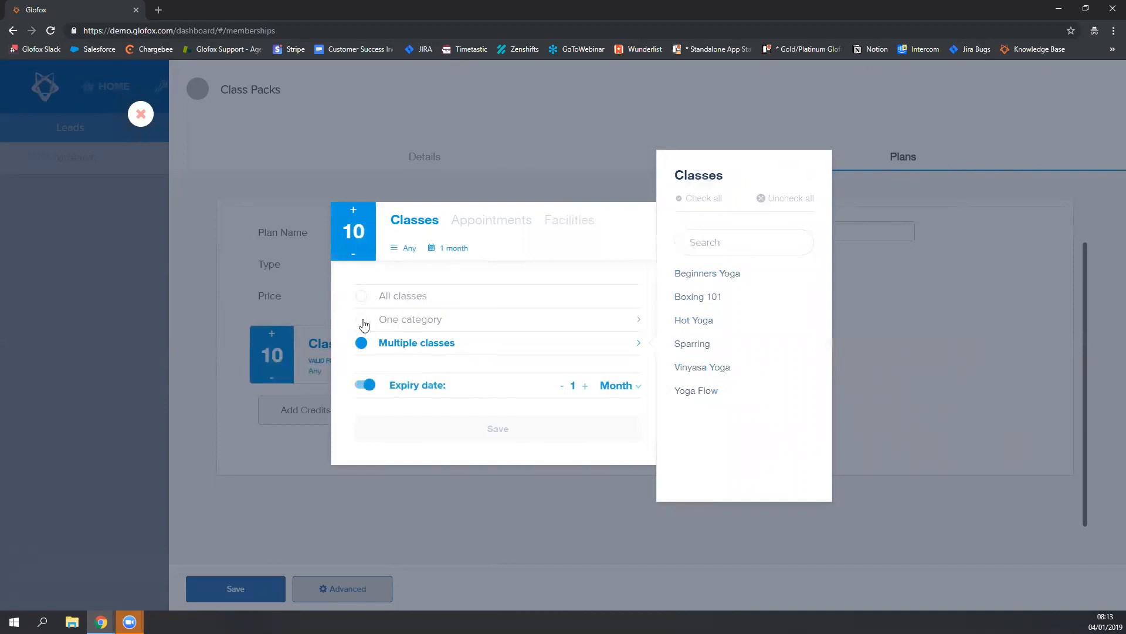
{"action": "left_click", "coordinate": [361, 319]}
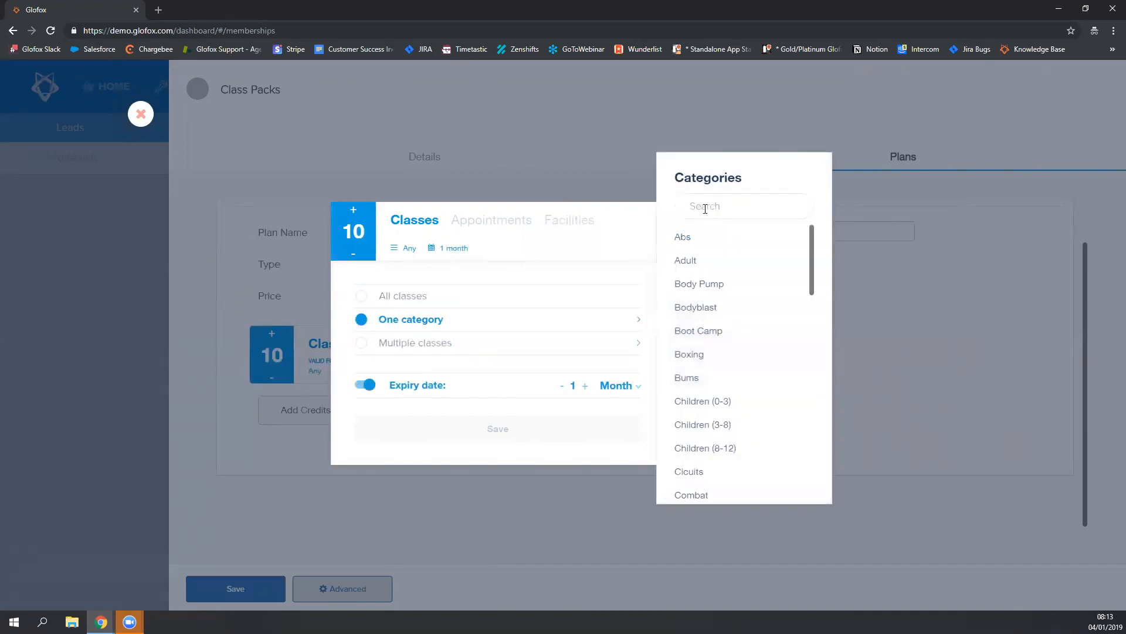
{"action": "type", "text": "yoga"}
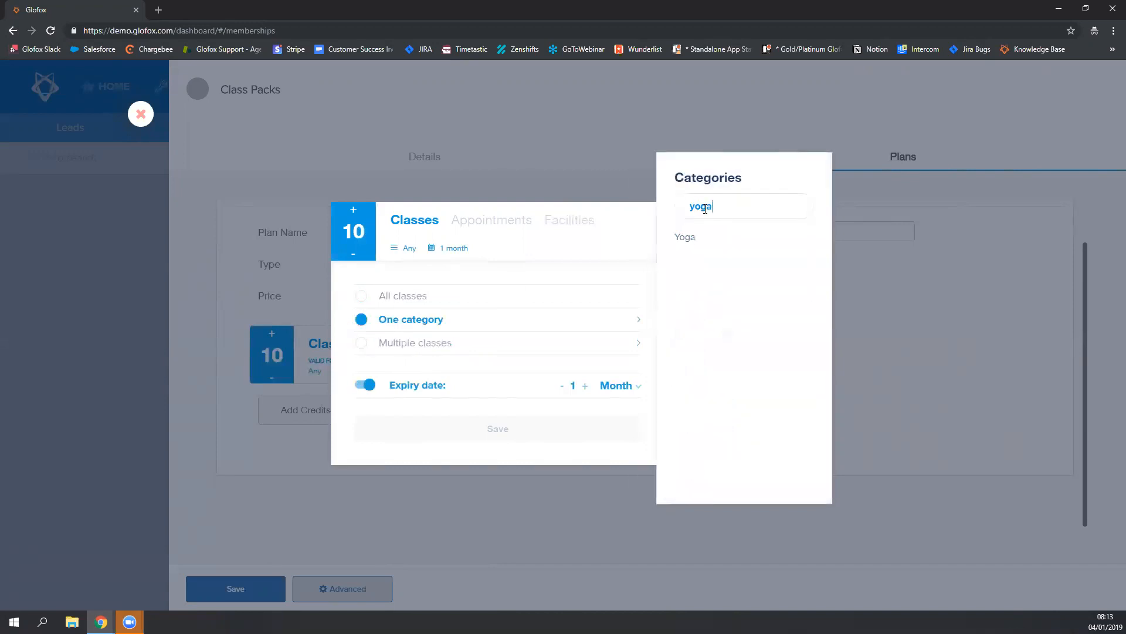
{"action": "left_click", "coordinate": [685, 238]}
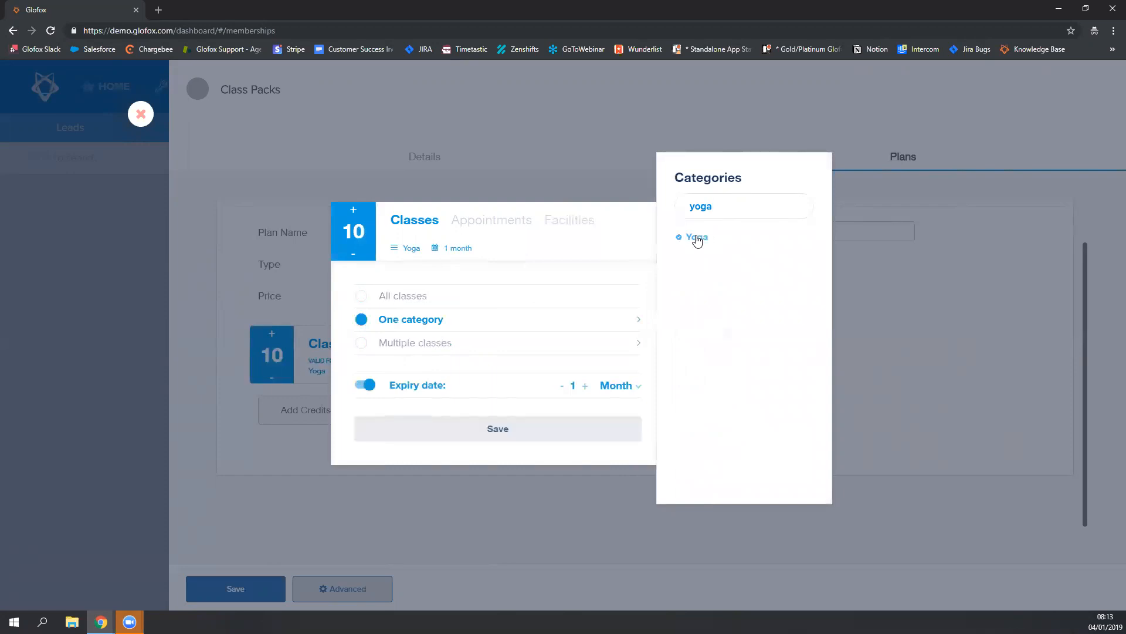
{"action": "mouse_move", "coordinate": [710, 233]}
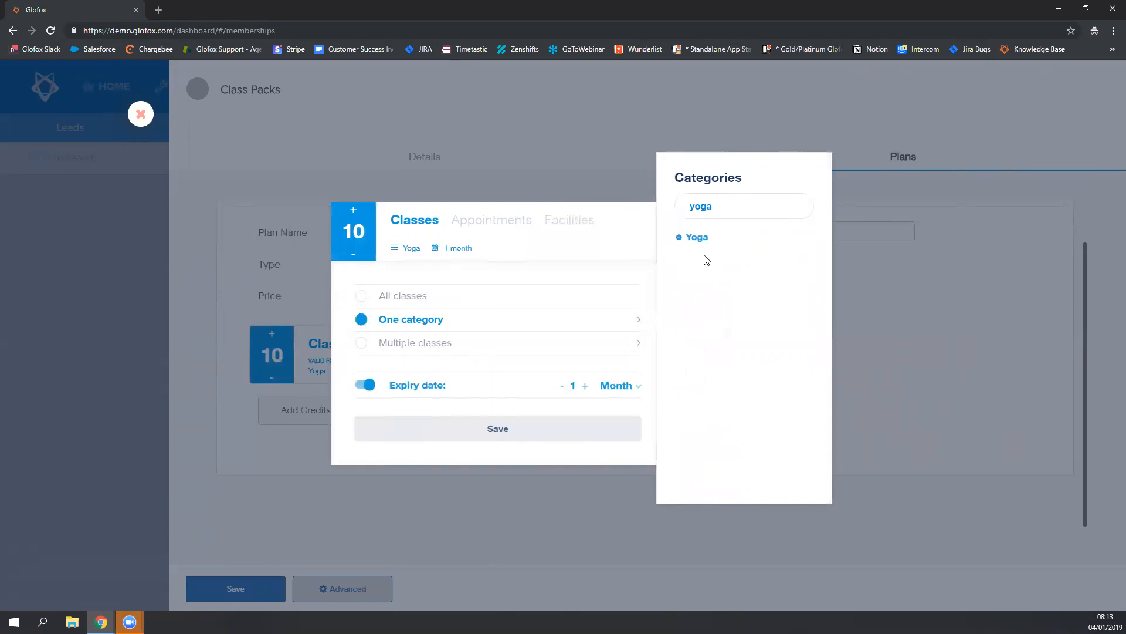
{"action": "mouse_move", "coordinate": [575, 404]}
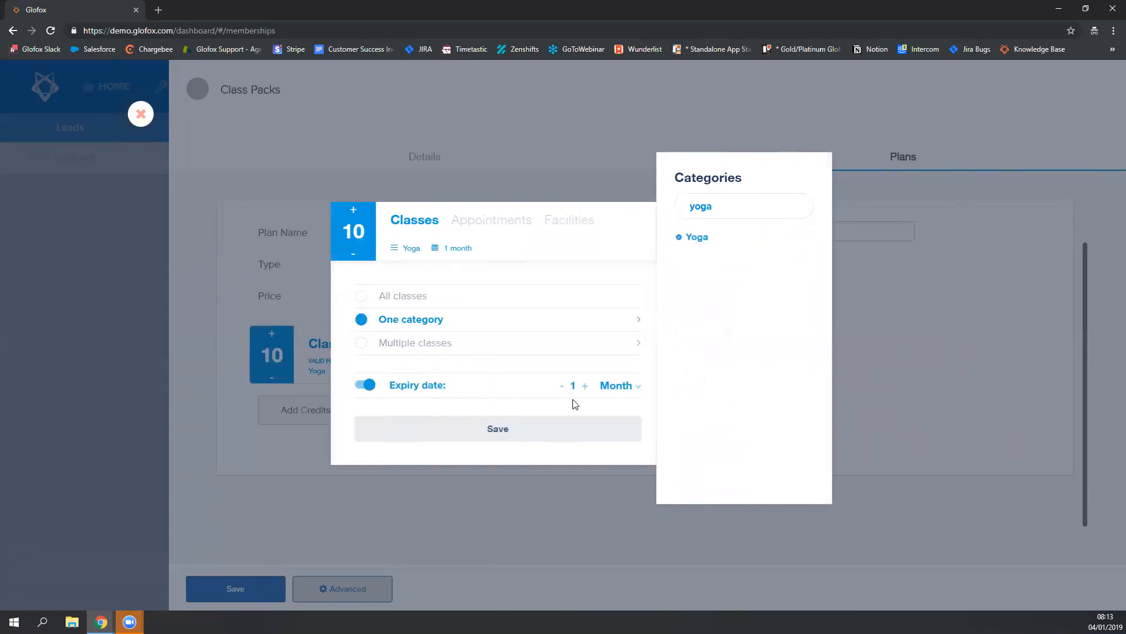
- Keep credit expiry enabled and lengthen it to 3 months
{"action": "left_click", "coordinate": [365, 384]}
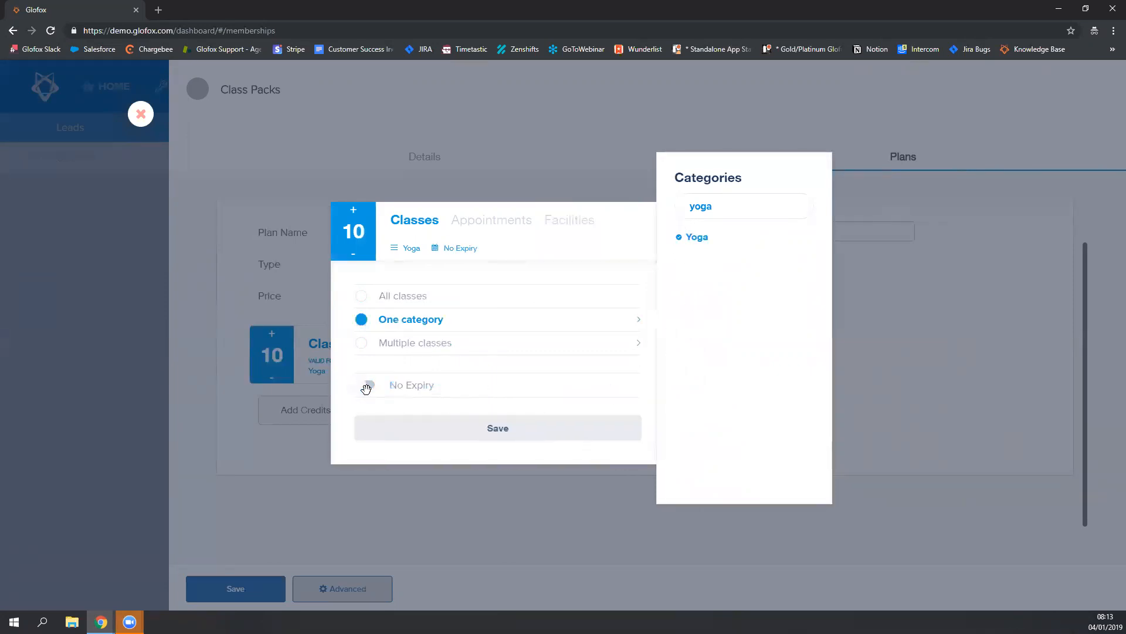
{"action": "left_click", "coordinate": [366, 385]}
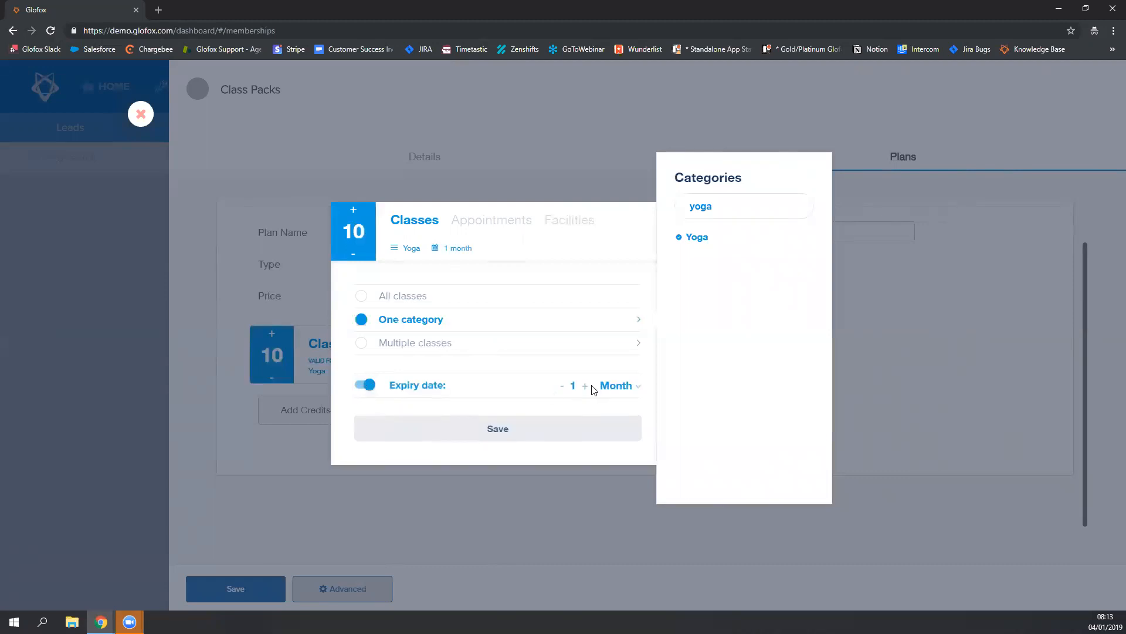
{"action": "left_click", "coordinate": [584, 386]}
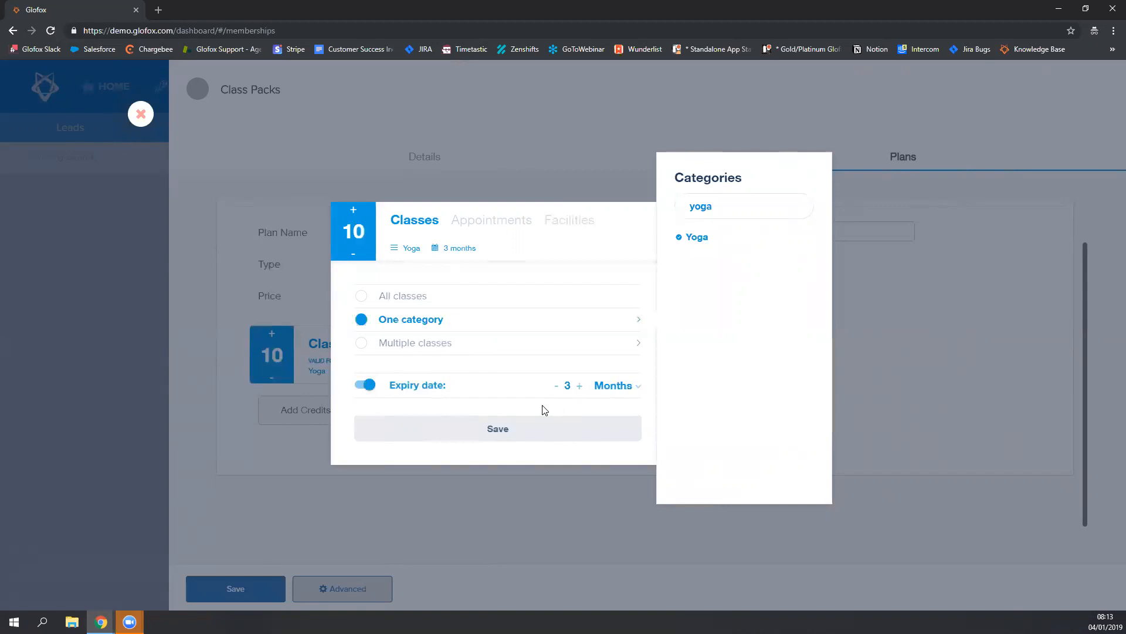
{"action": "left_click", "coordinate": [497, 428]}
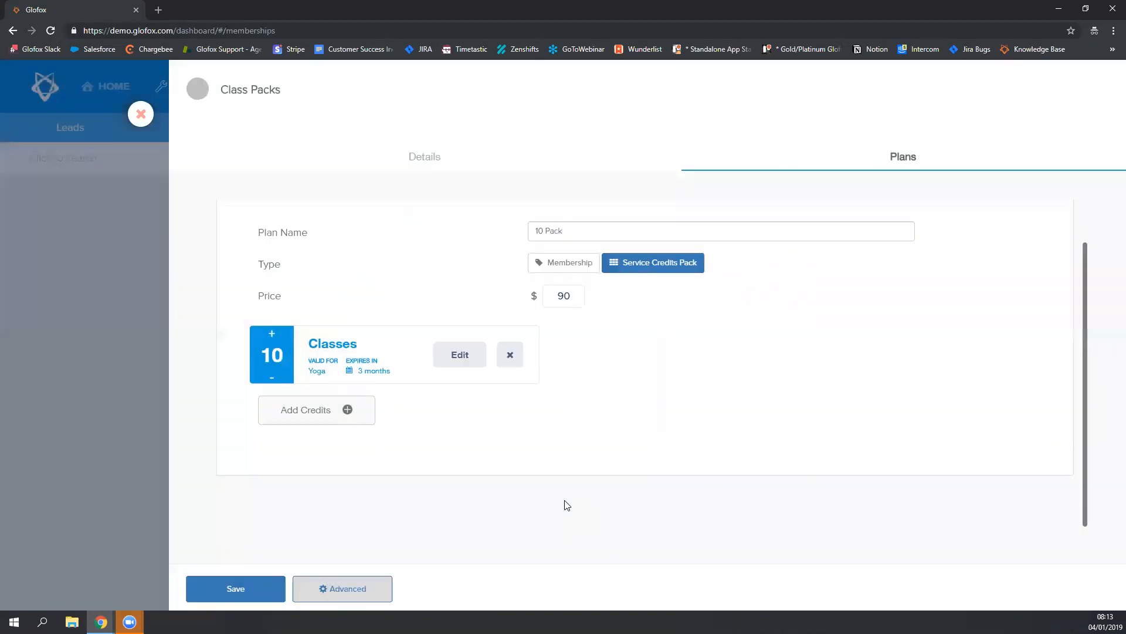
{"action": "left_click", "coordinate": [342, 588]}
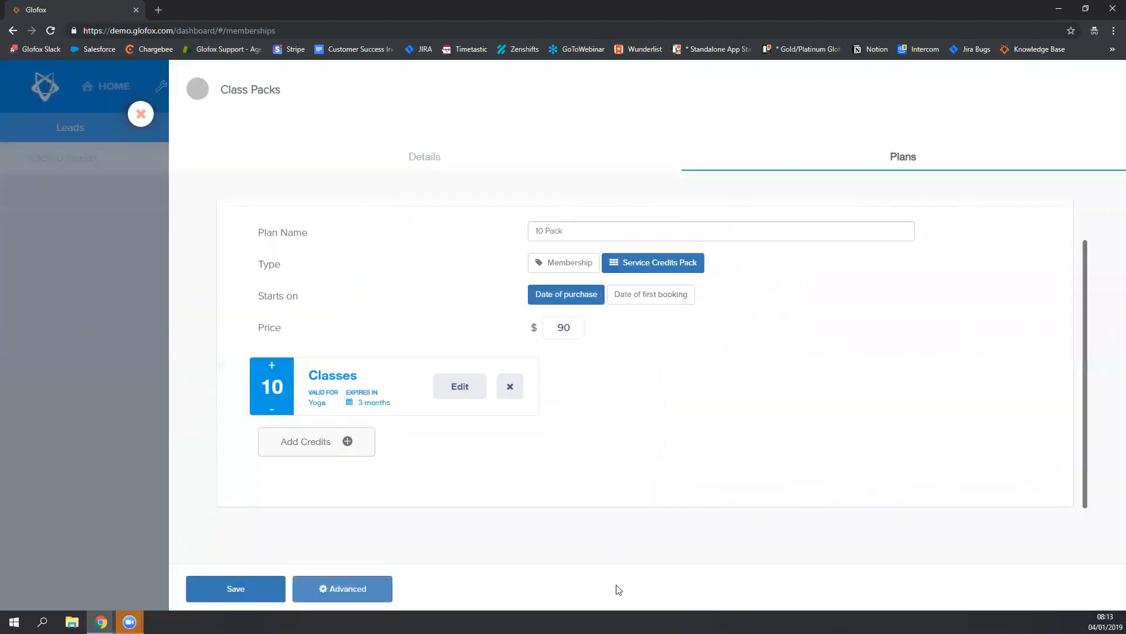
{"action": "mouse_move", "coordinate": [649, 446]}
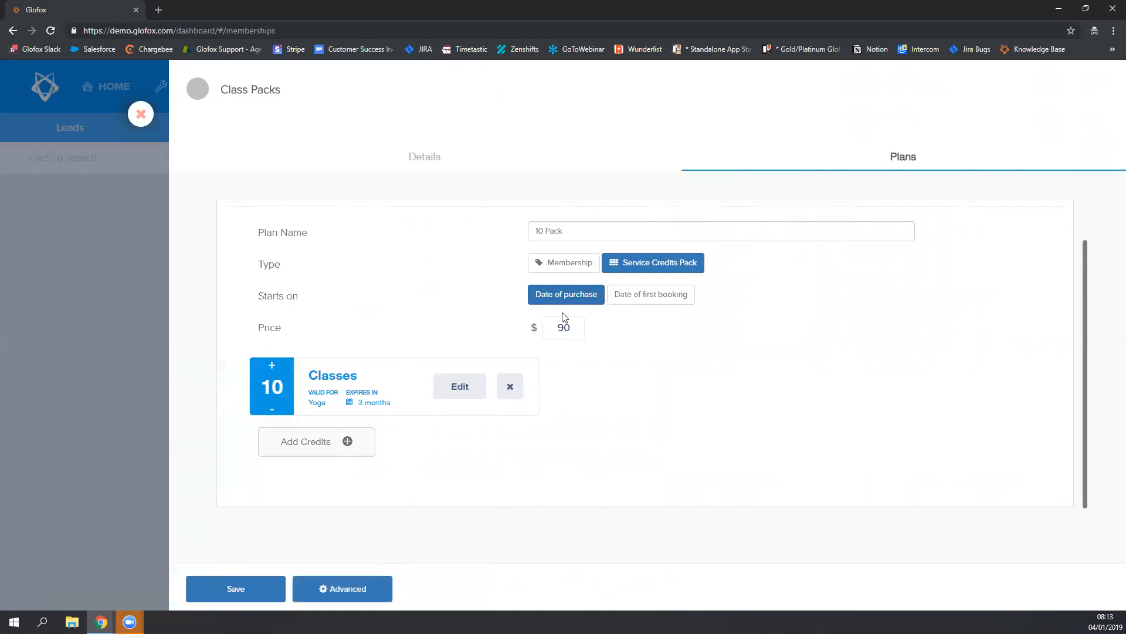
{"action": "mouse_move", "coordinate": [566, 293]}
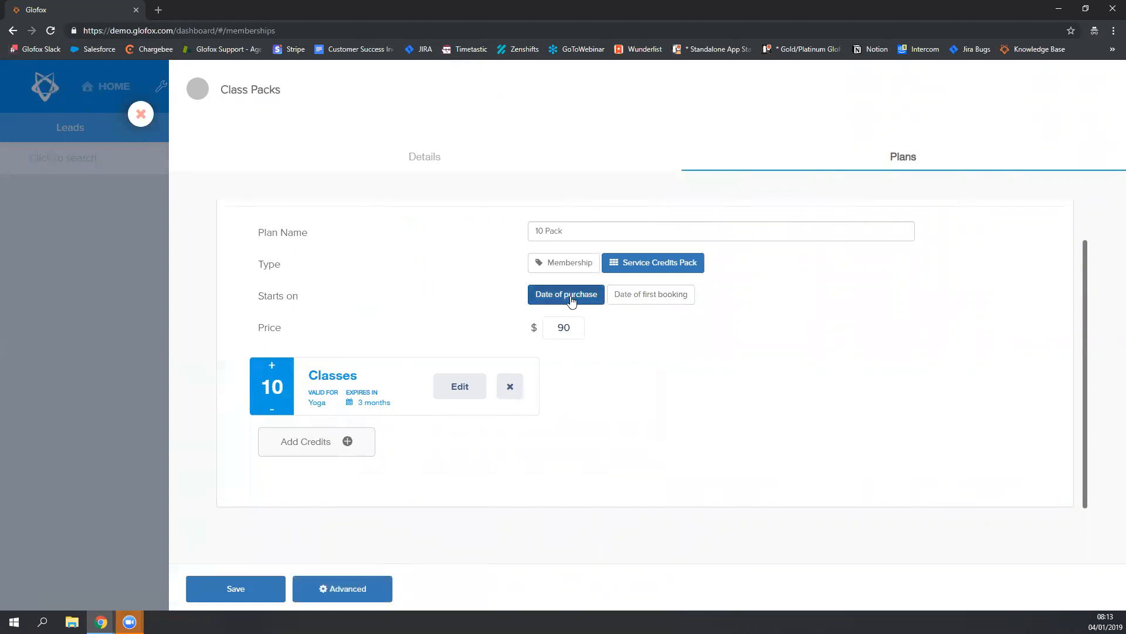
{"action": "mouse_move", "coordinate": [650, 293]}
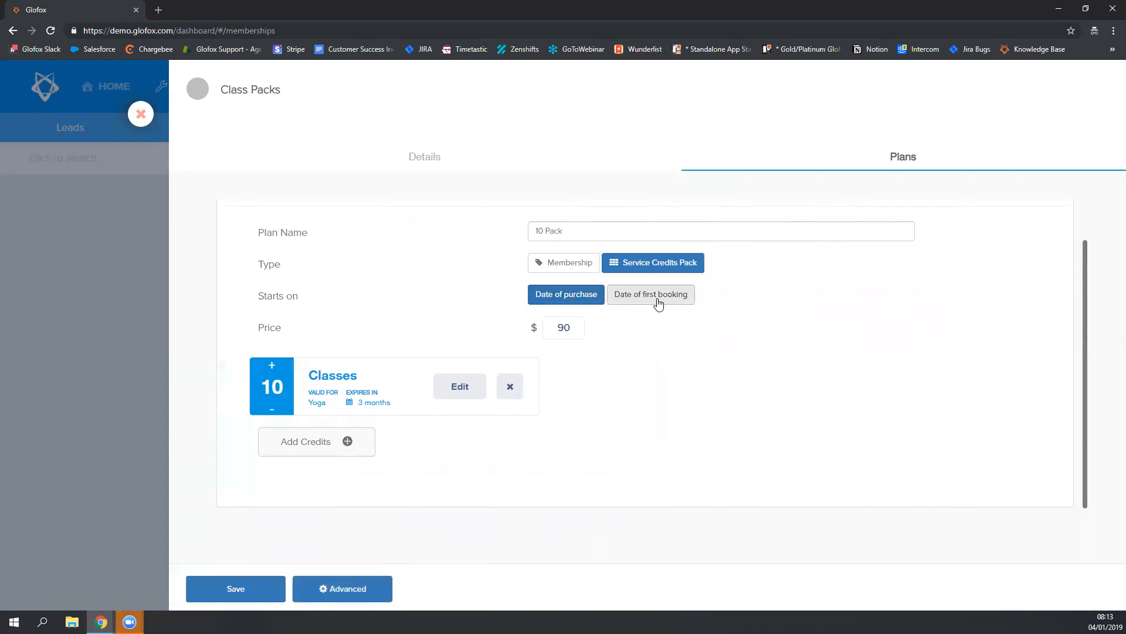
{"action": "left_click", "coordinate": [566, 293]}
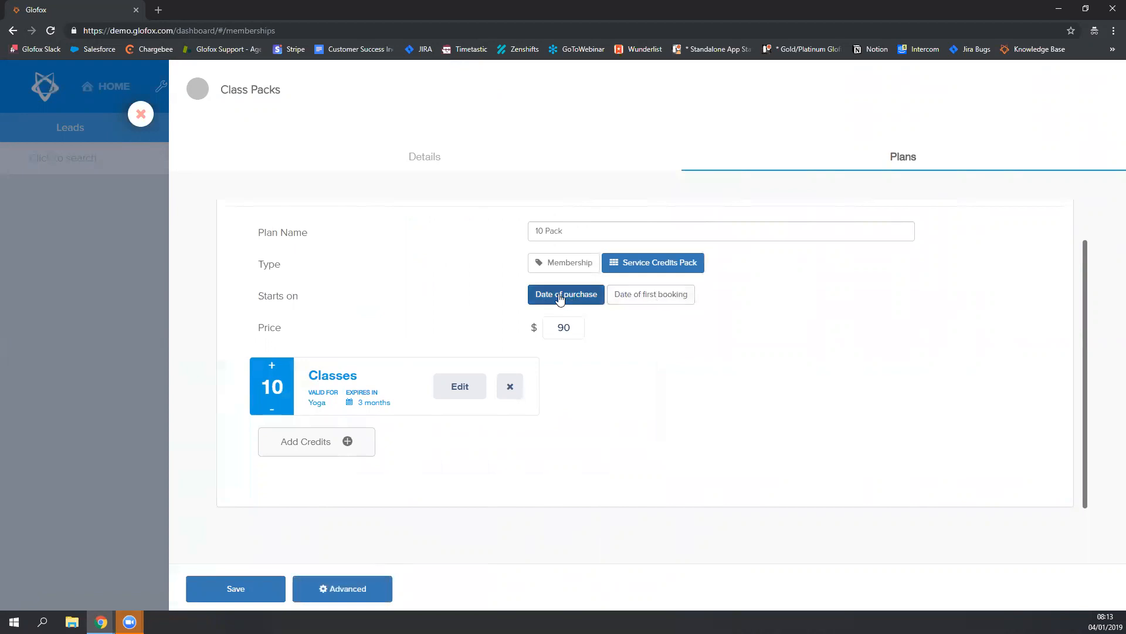
{"action": "mouse_move", "coordinate": [352, 403]}
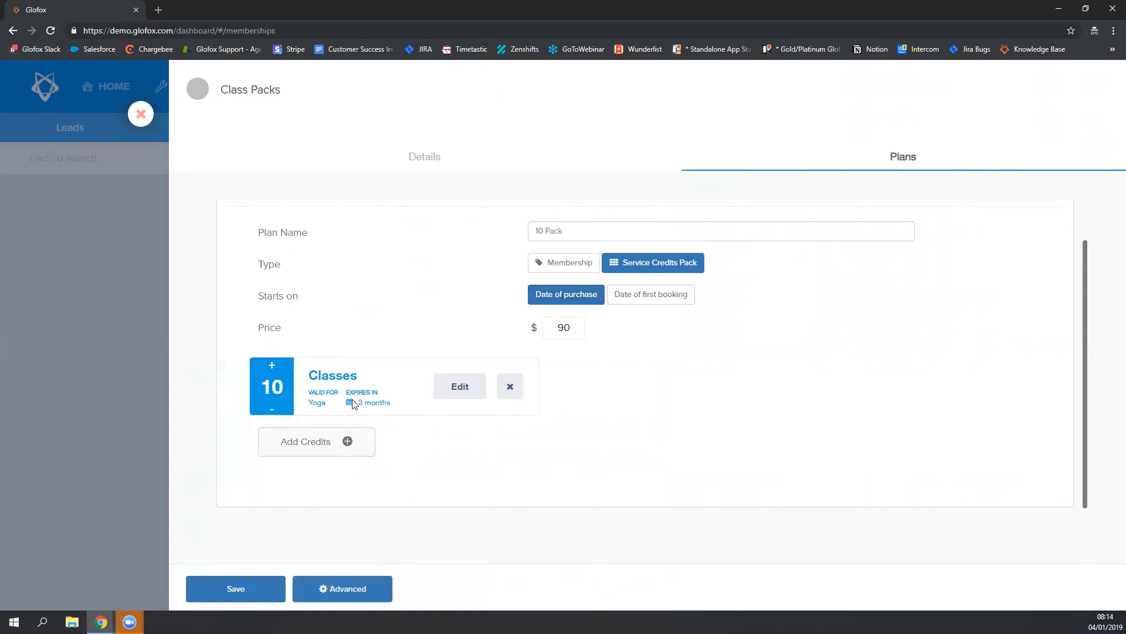
{"action": "mouse_move", "coordinate": [442, 444]}
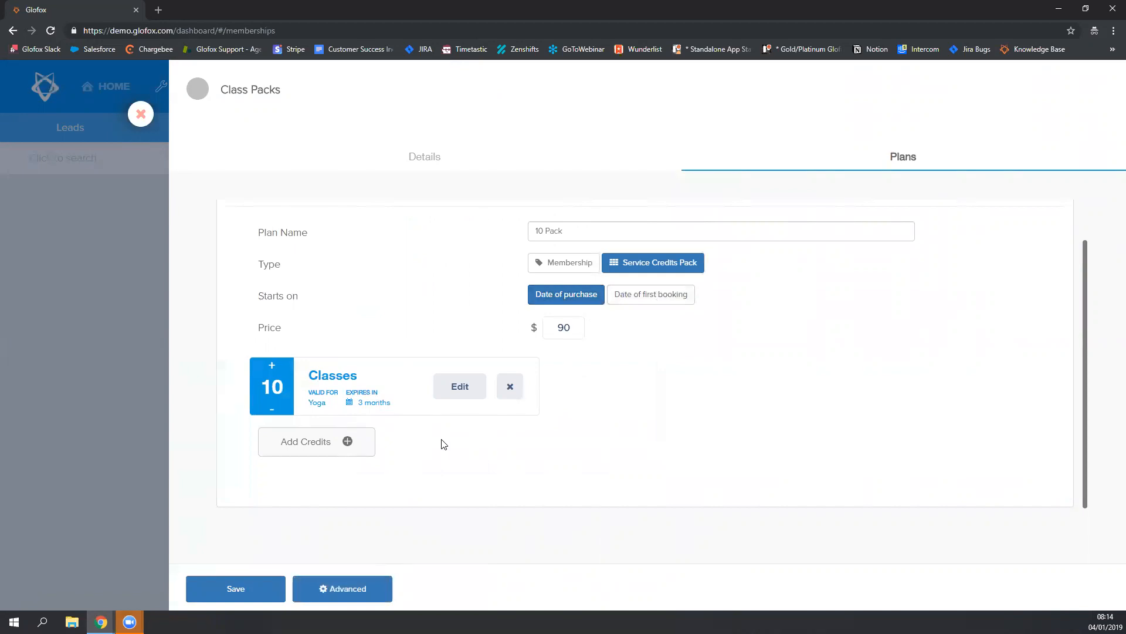
{"action": "mouse_move", "coordinate": [442, 440]}
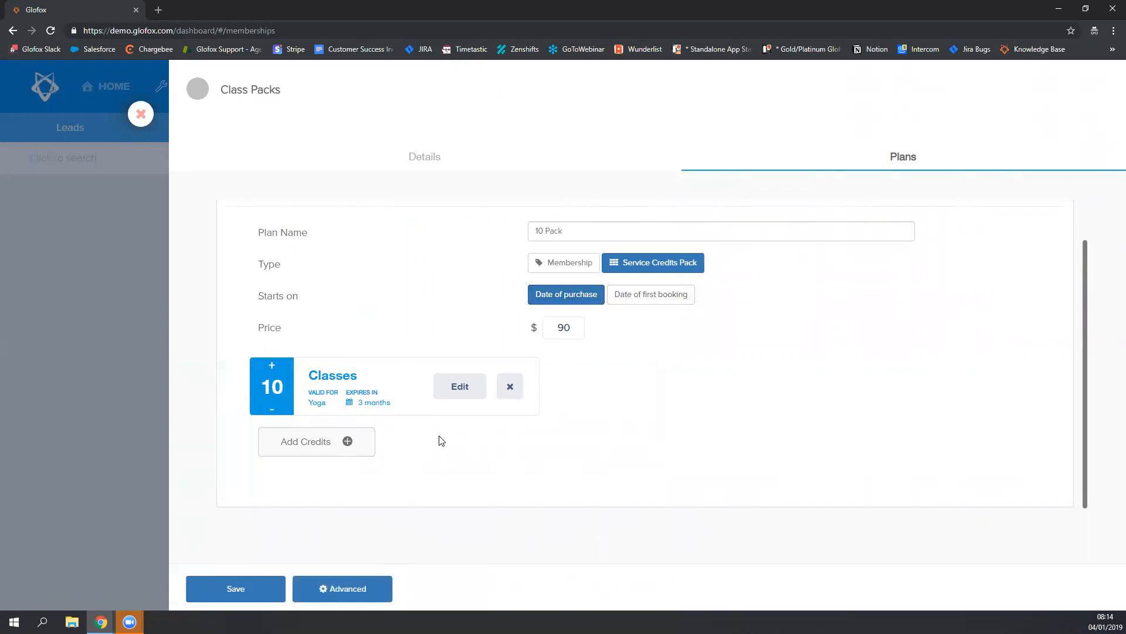
{"action": "left_click", "coordinate": [650, 294]}
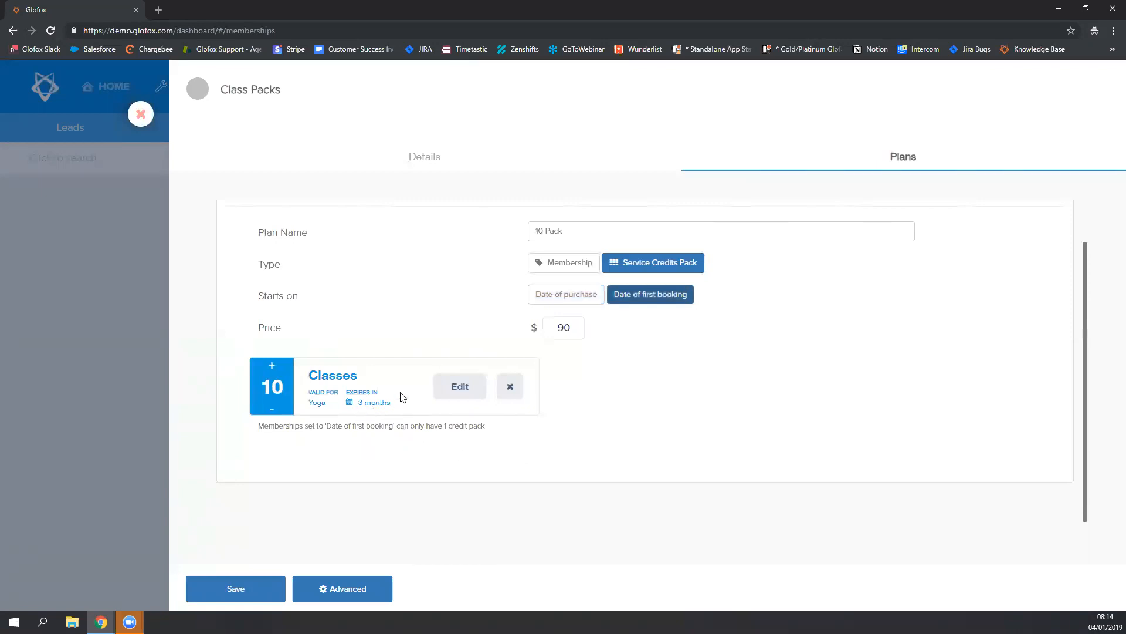
{"action": "mouse_move", "coordinate": [388, 424]}
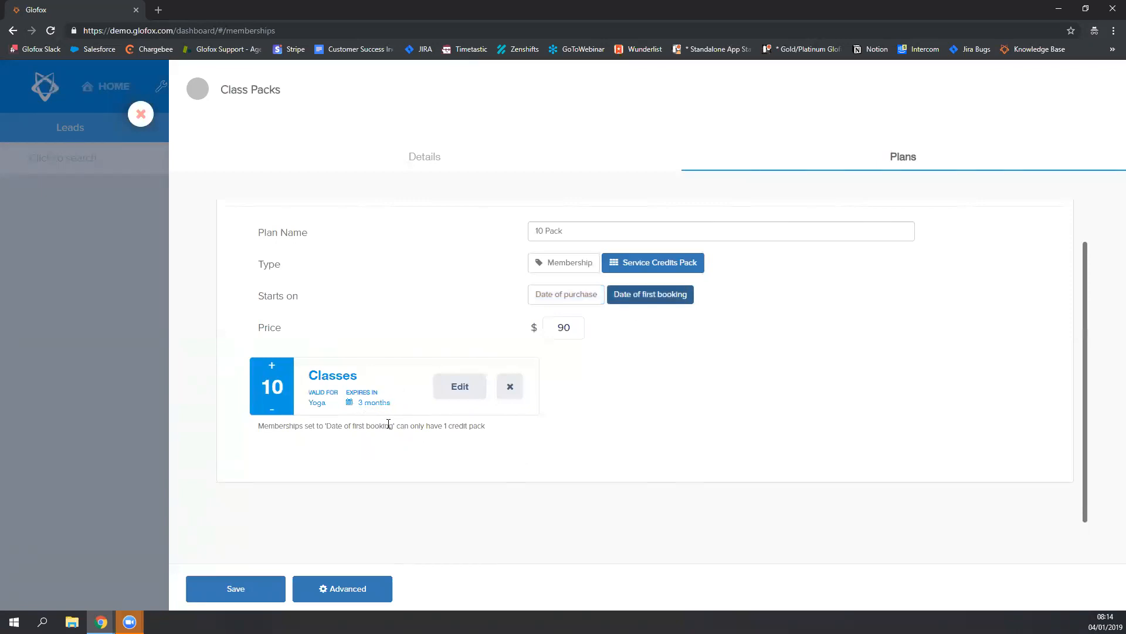
{"action": "mouse_move", "coordinate": [376, 419]}
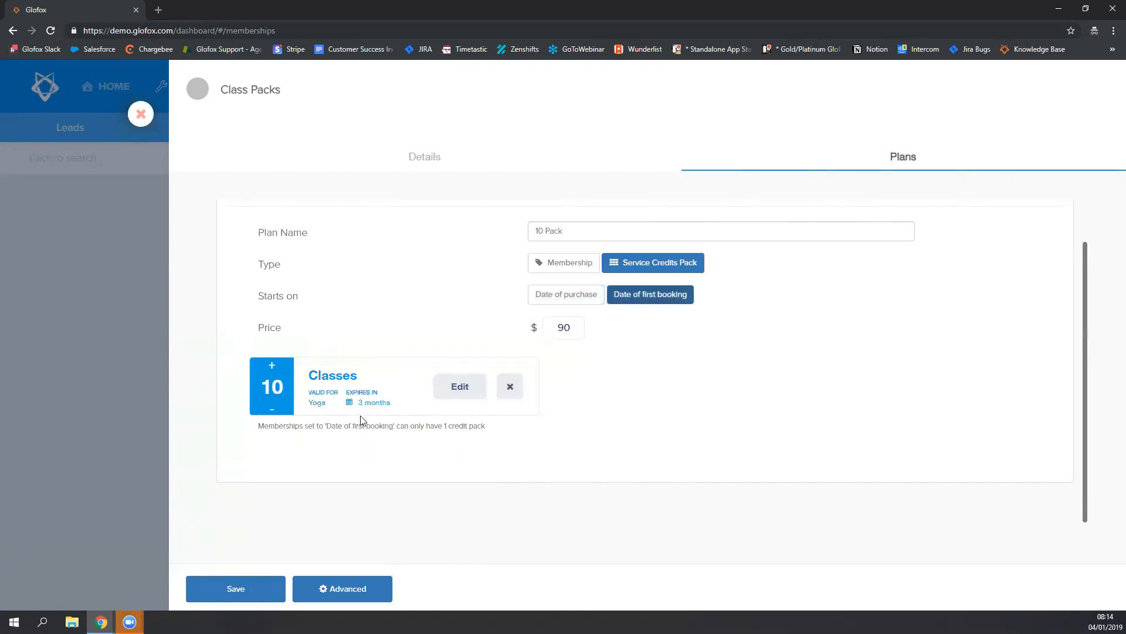
{"action": "mouse_move", "coordinate": [387, 420]}
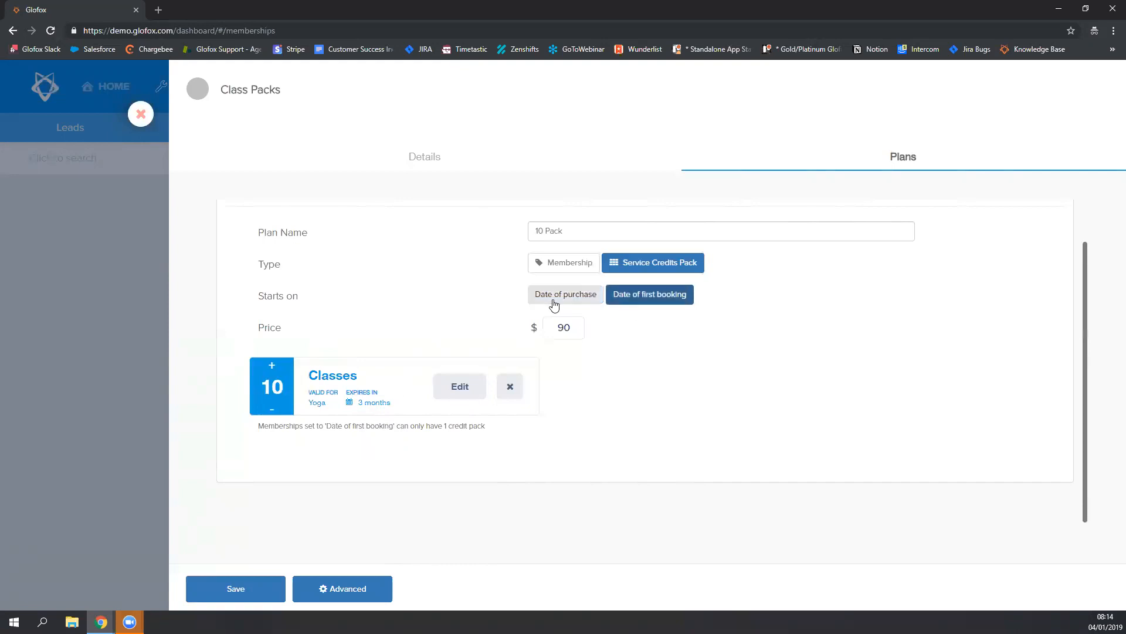
{"action": "left_click", "coordinate": [566, 293]}
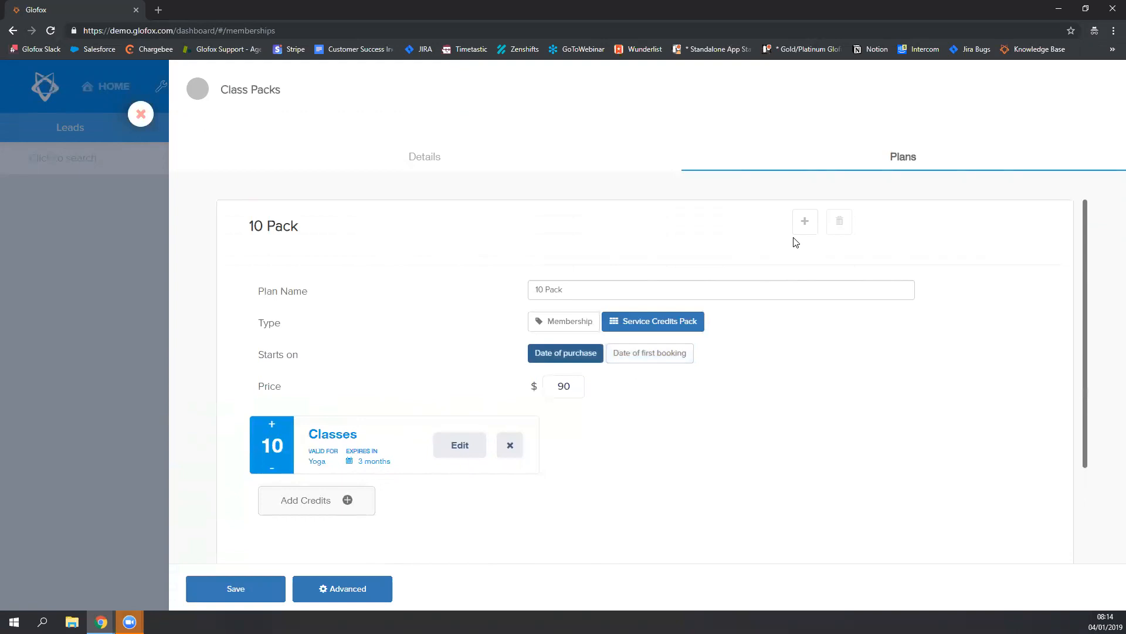
- Add a second plan named '20 Pack' as a Service Credits Pack priced at 175
{"action": "left_click", "coordinate": [721, 290]}
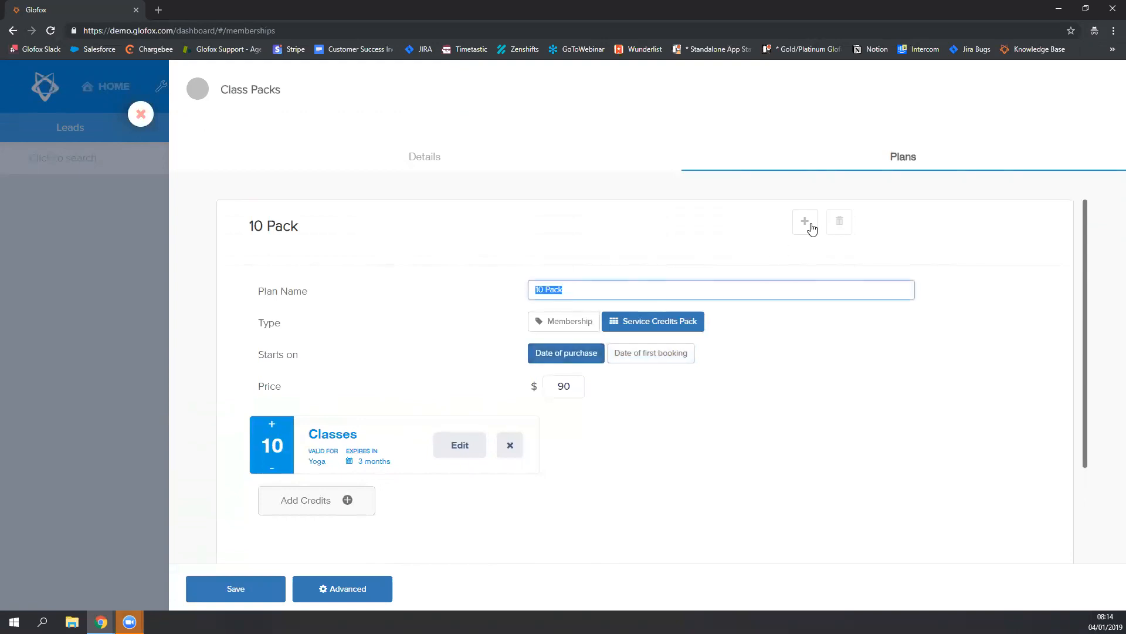
{"action": "left_click", "coordinate": [805, 222]}
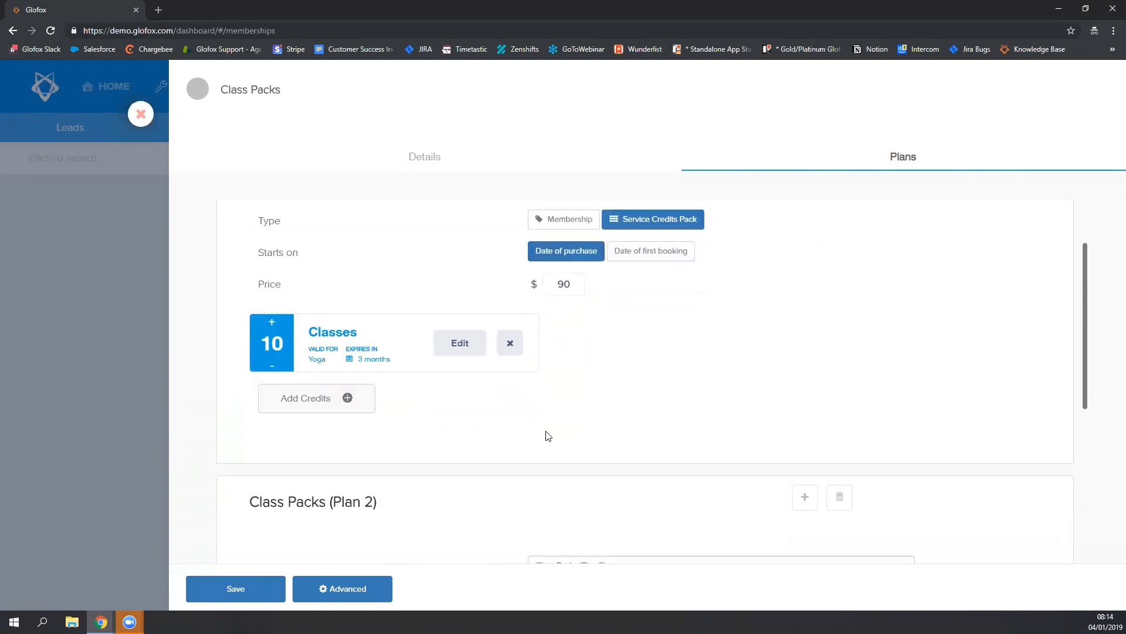
{"action": "scroll", "scroll_direction": "down", "scroll_amount": 3}
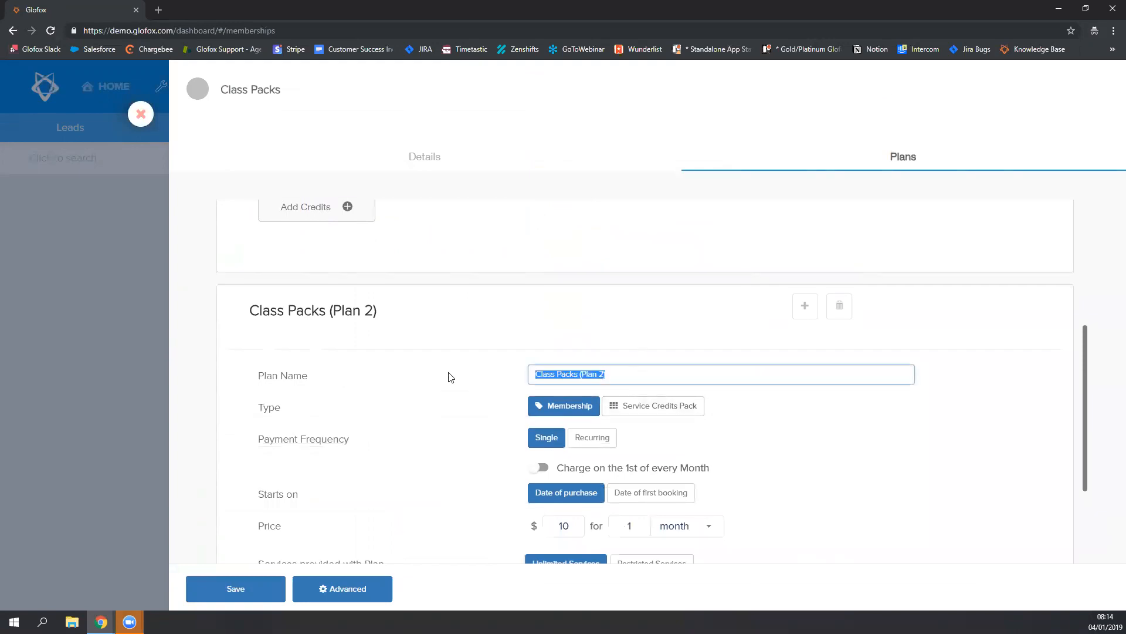
{"action": "type", "text": "20 Pack"}
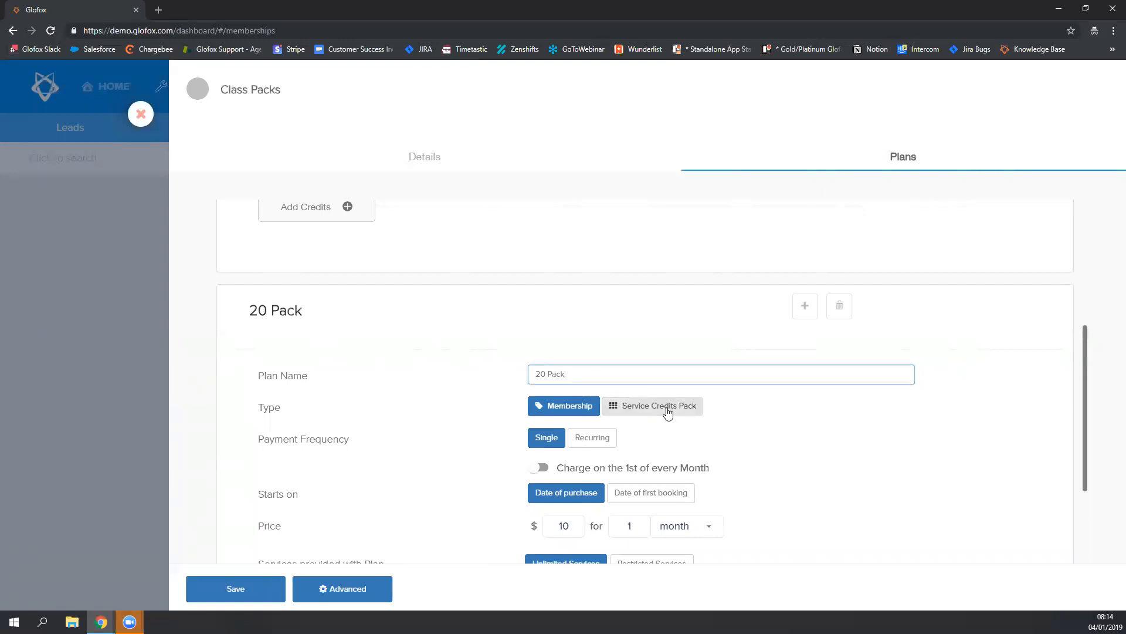
{"action": "left_click", "coordinate": [651, 405]}
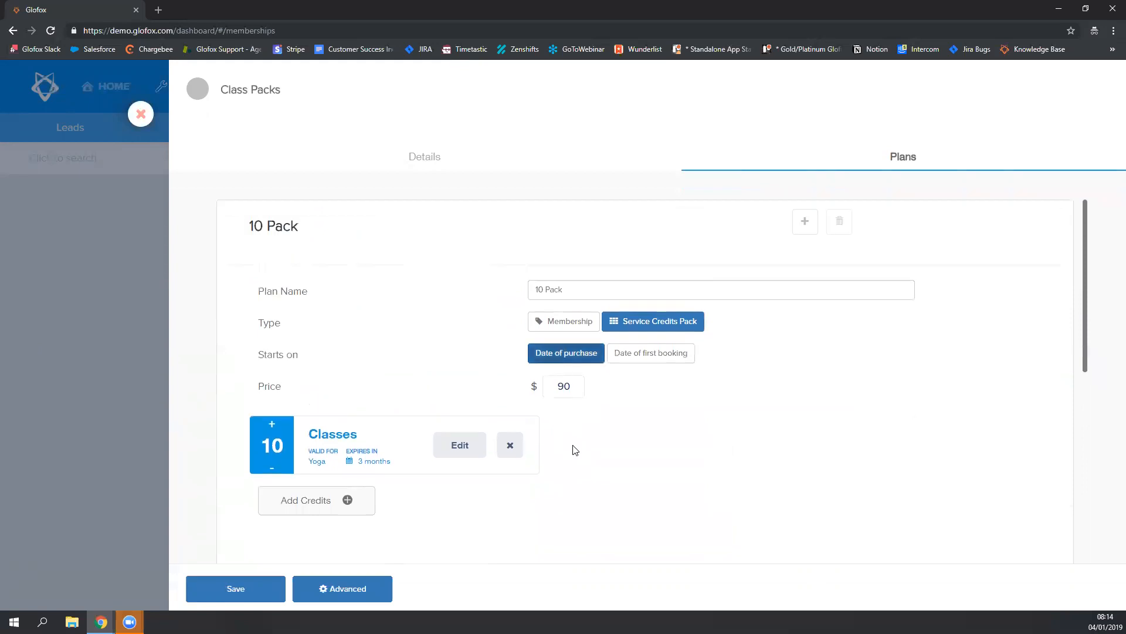
{"action": "scroll", "scroll_direction": "down", "scroll_amount": 3}
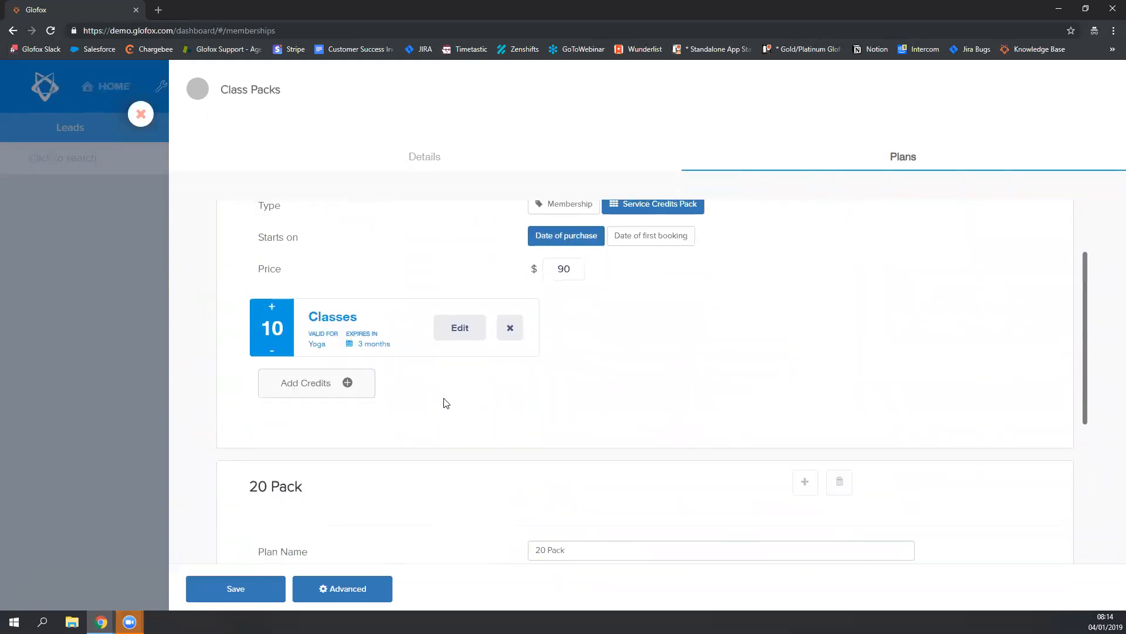
{"action": "scroll", "scroll_direction": "down", "scroll_amount": 3}
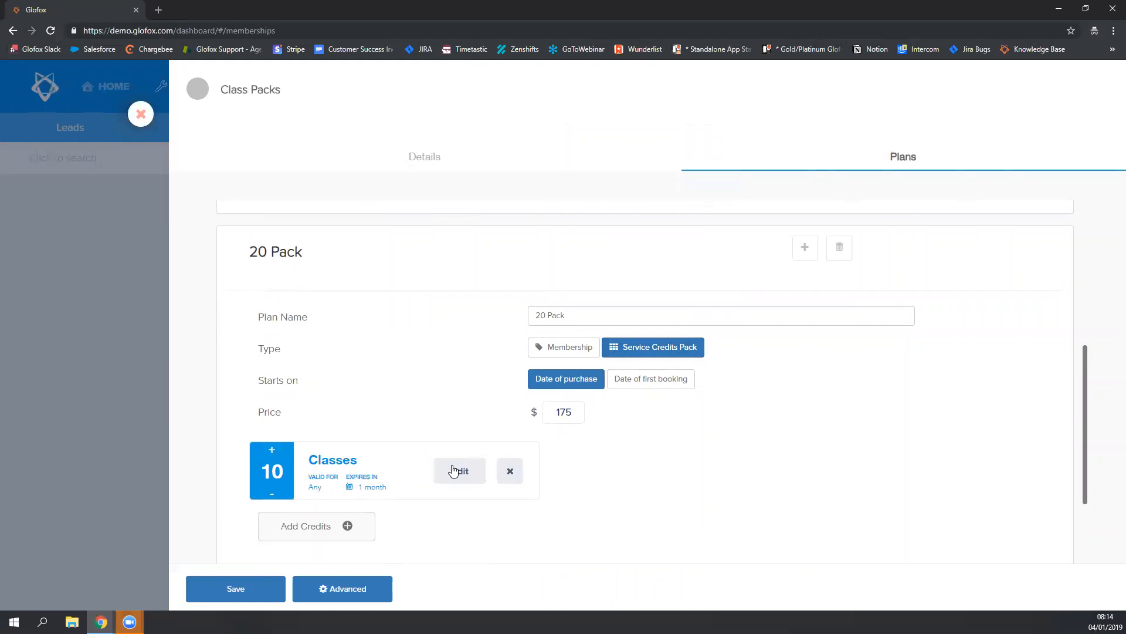
- Set the 20 Pack credits to 20 Yoga class credits expiring after 6 months and save
{"action": "left_click", "coordinate": [459, 470]}
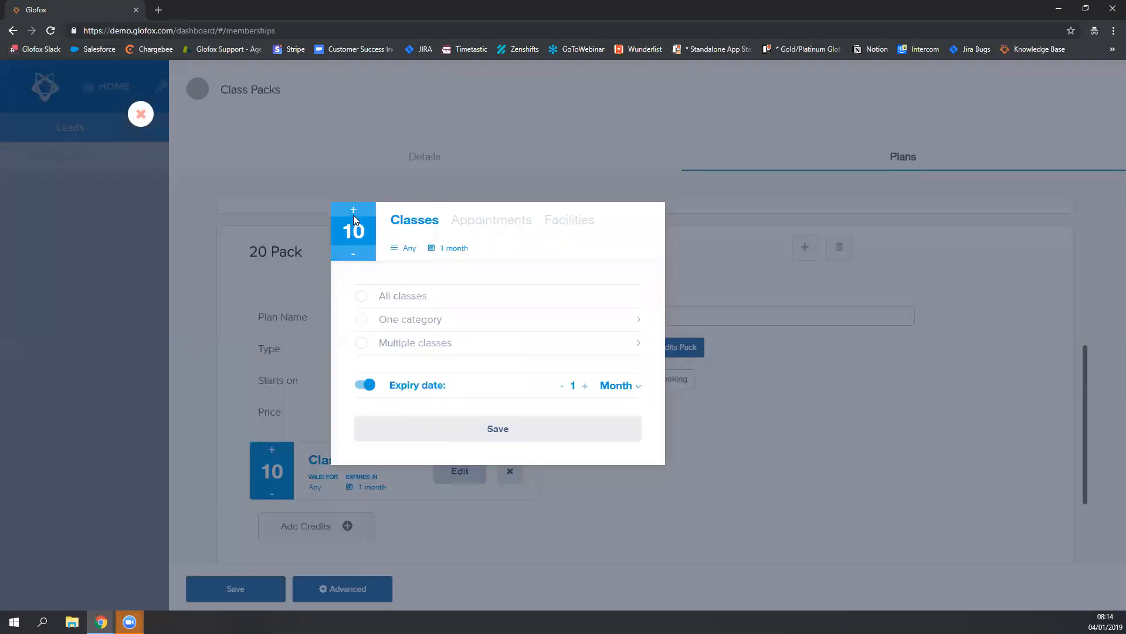
{"action": "left_click", "coordinate": [354, 210]}
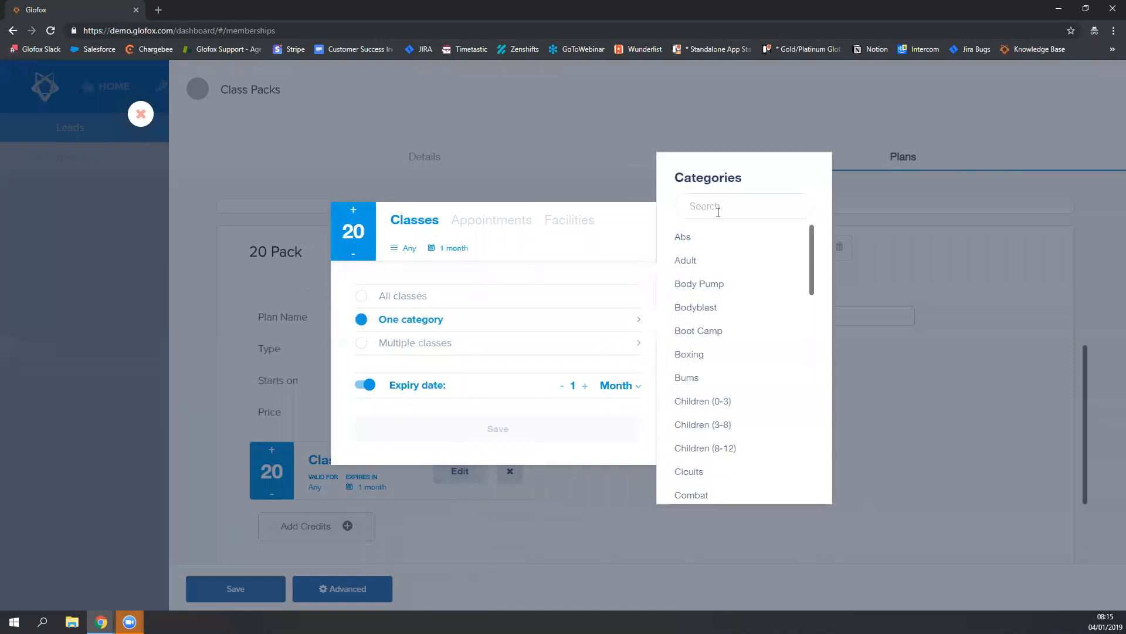
{"action": "type", "text": "yoga"}
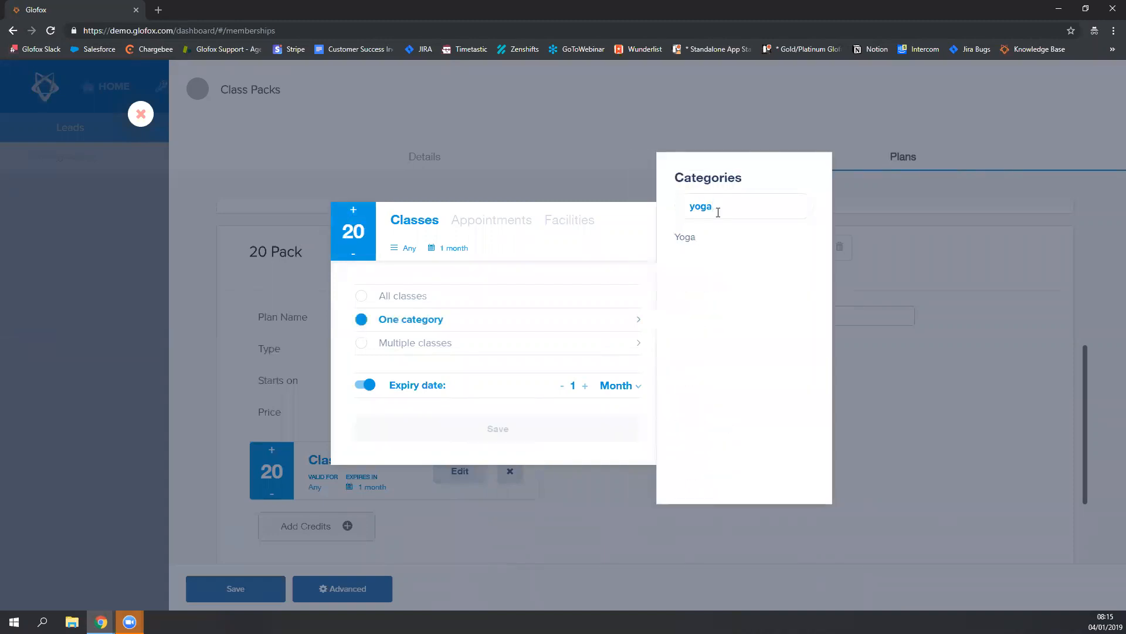
{"action": "left_click", "coordinate": [580, 386]}
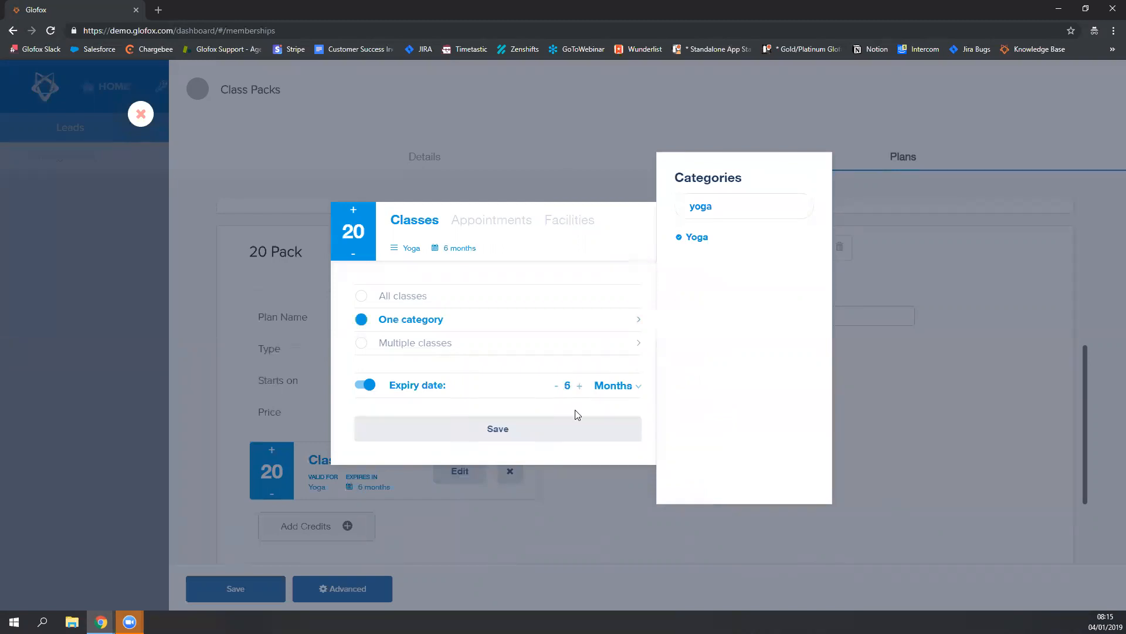
{"action": "left_click", "coordinate": [497, 428]}
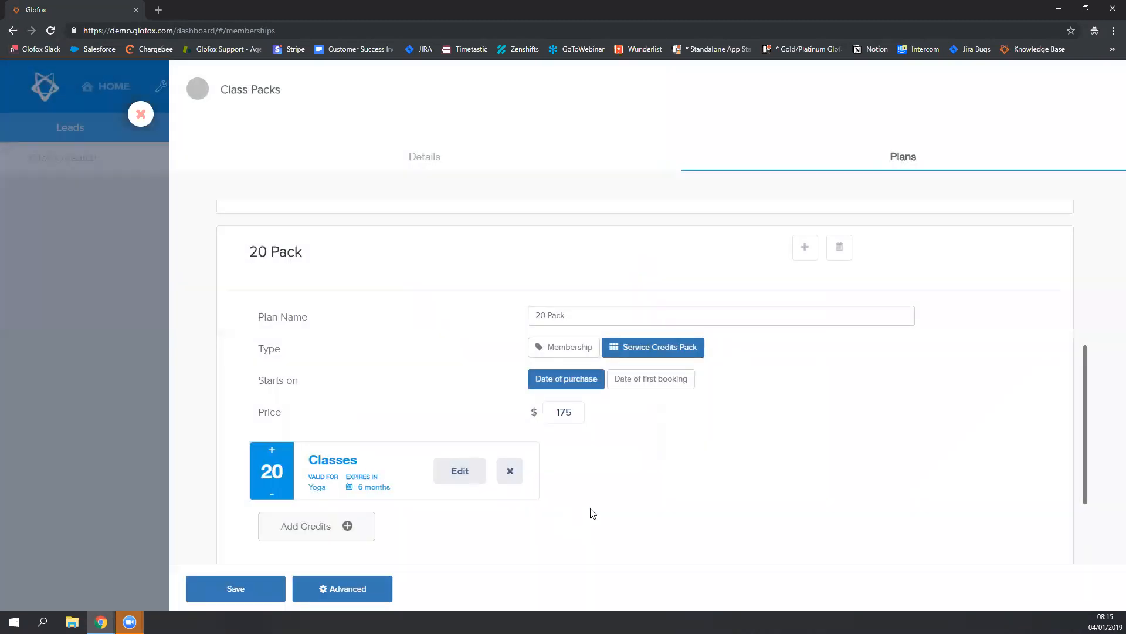